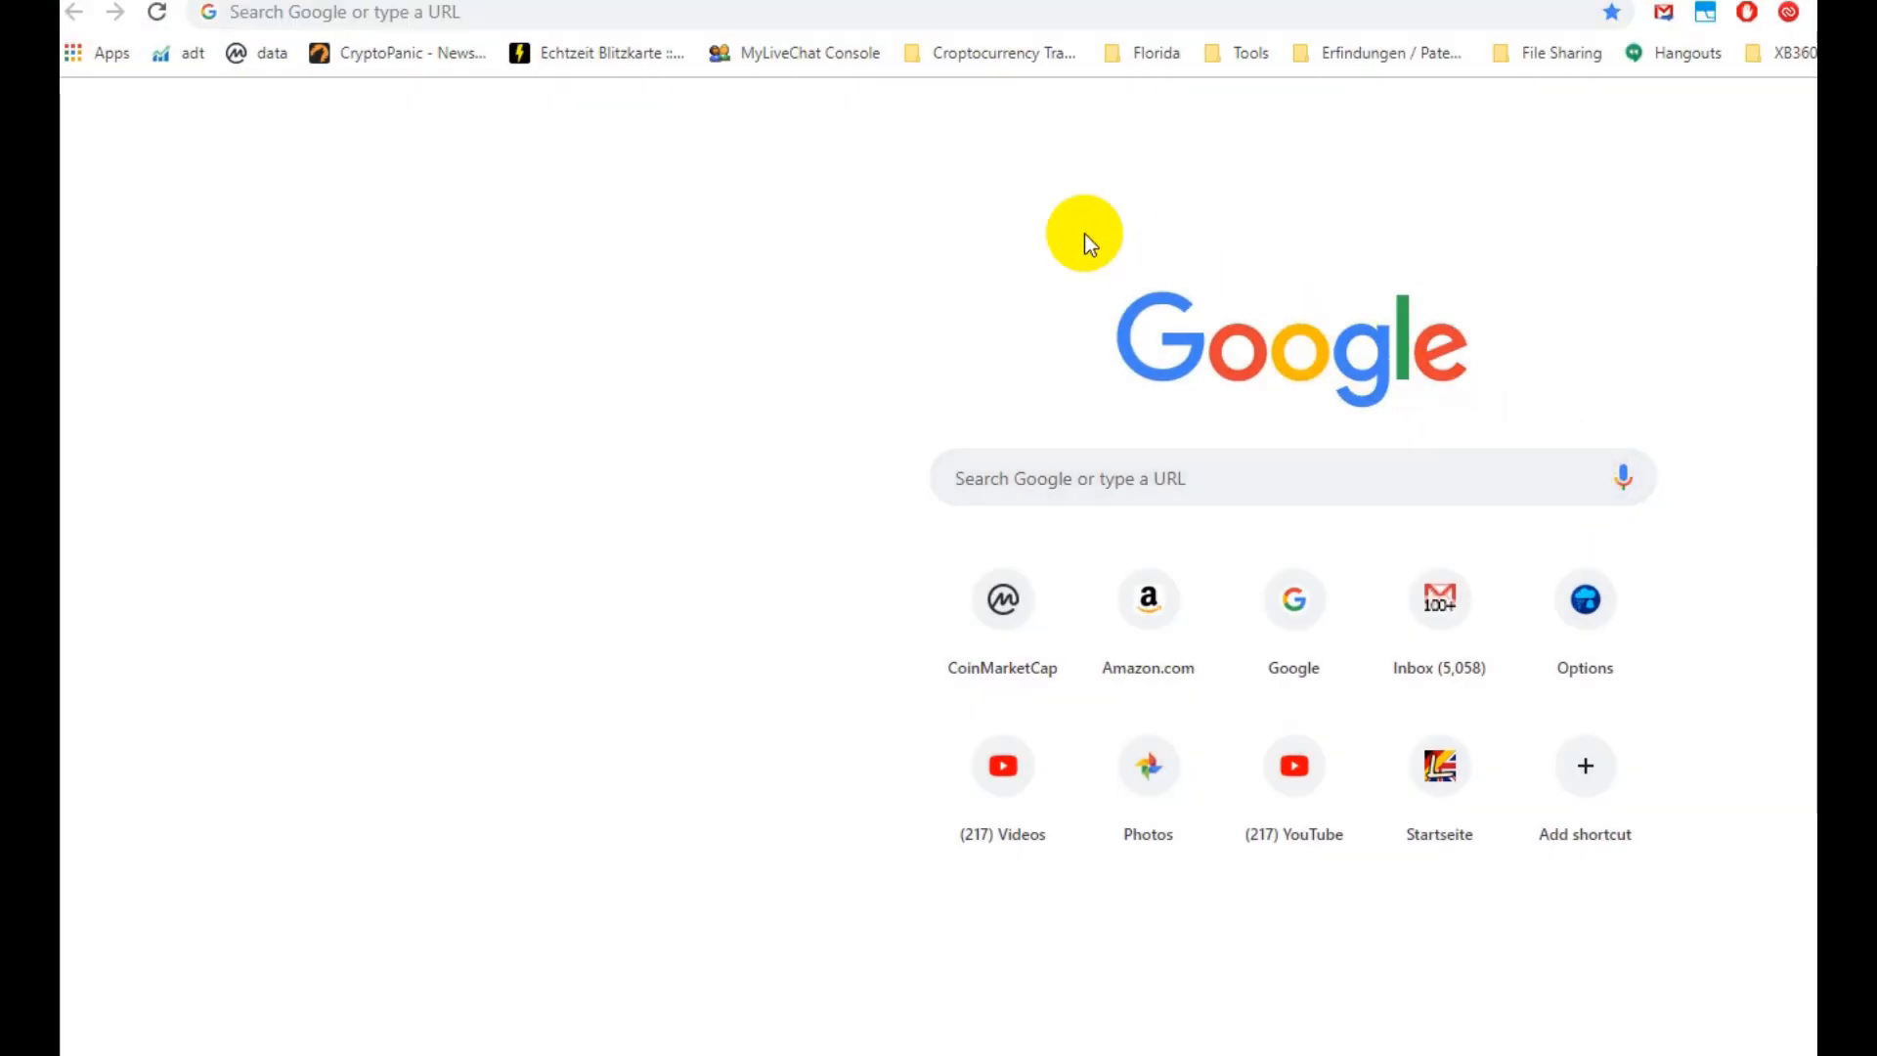
mouse_move(817, 328)
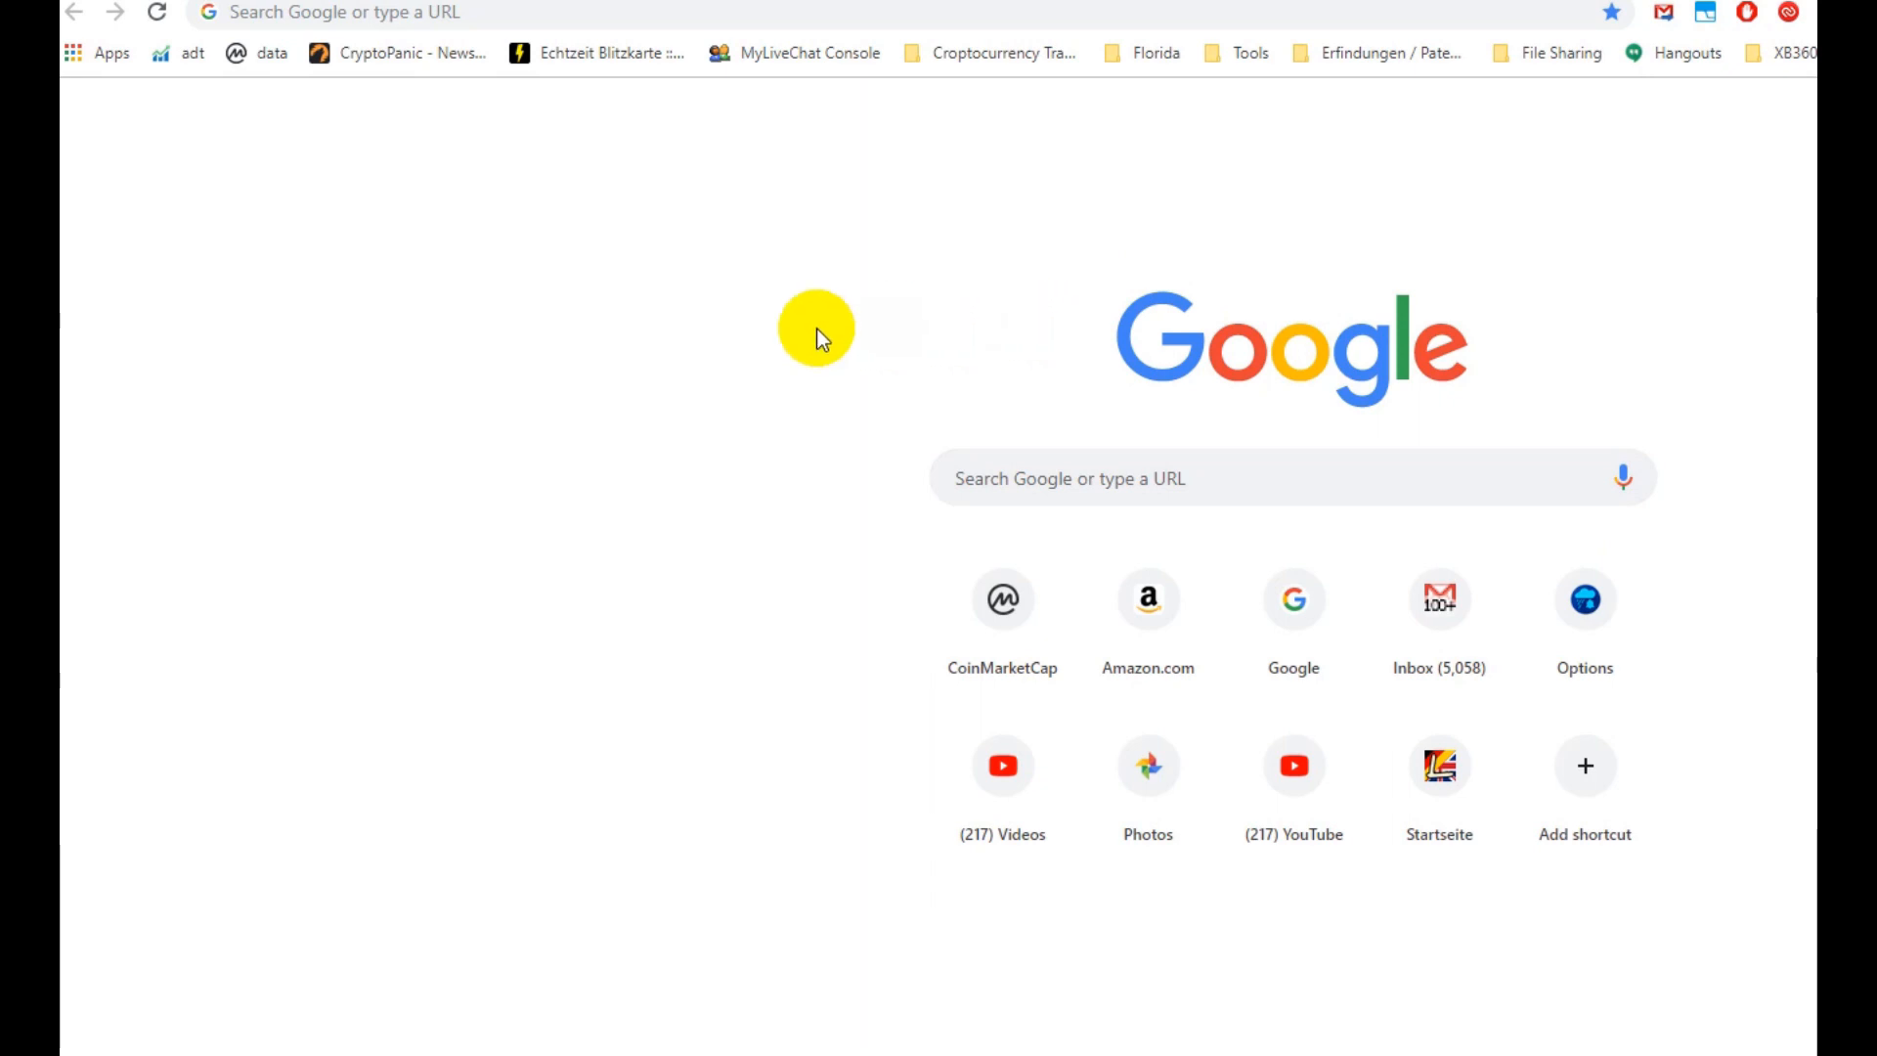
mouse_move(763, 333)
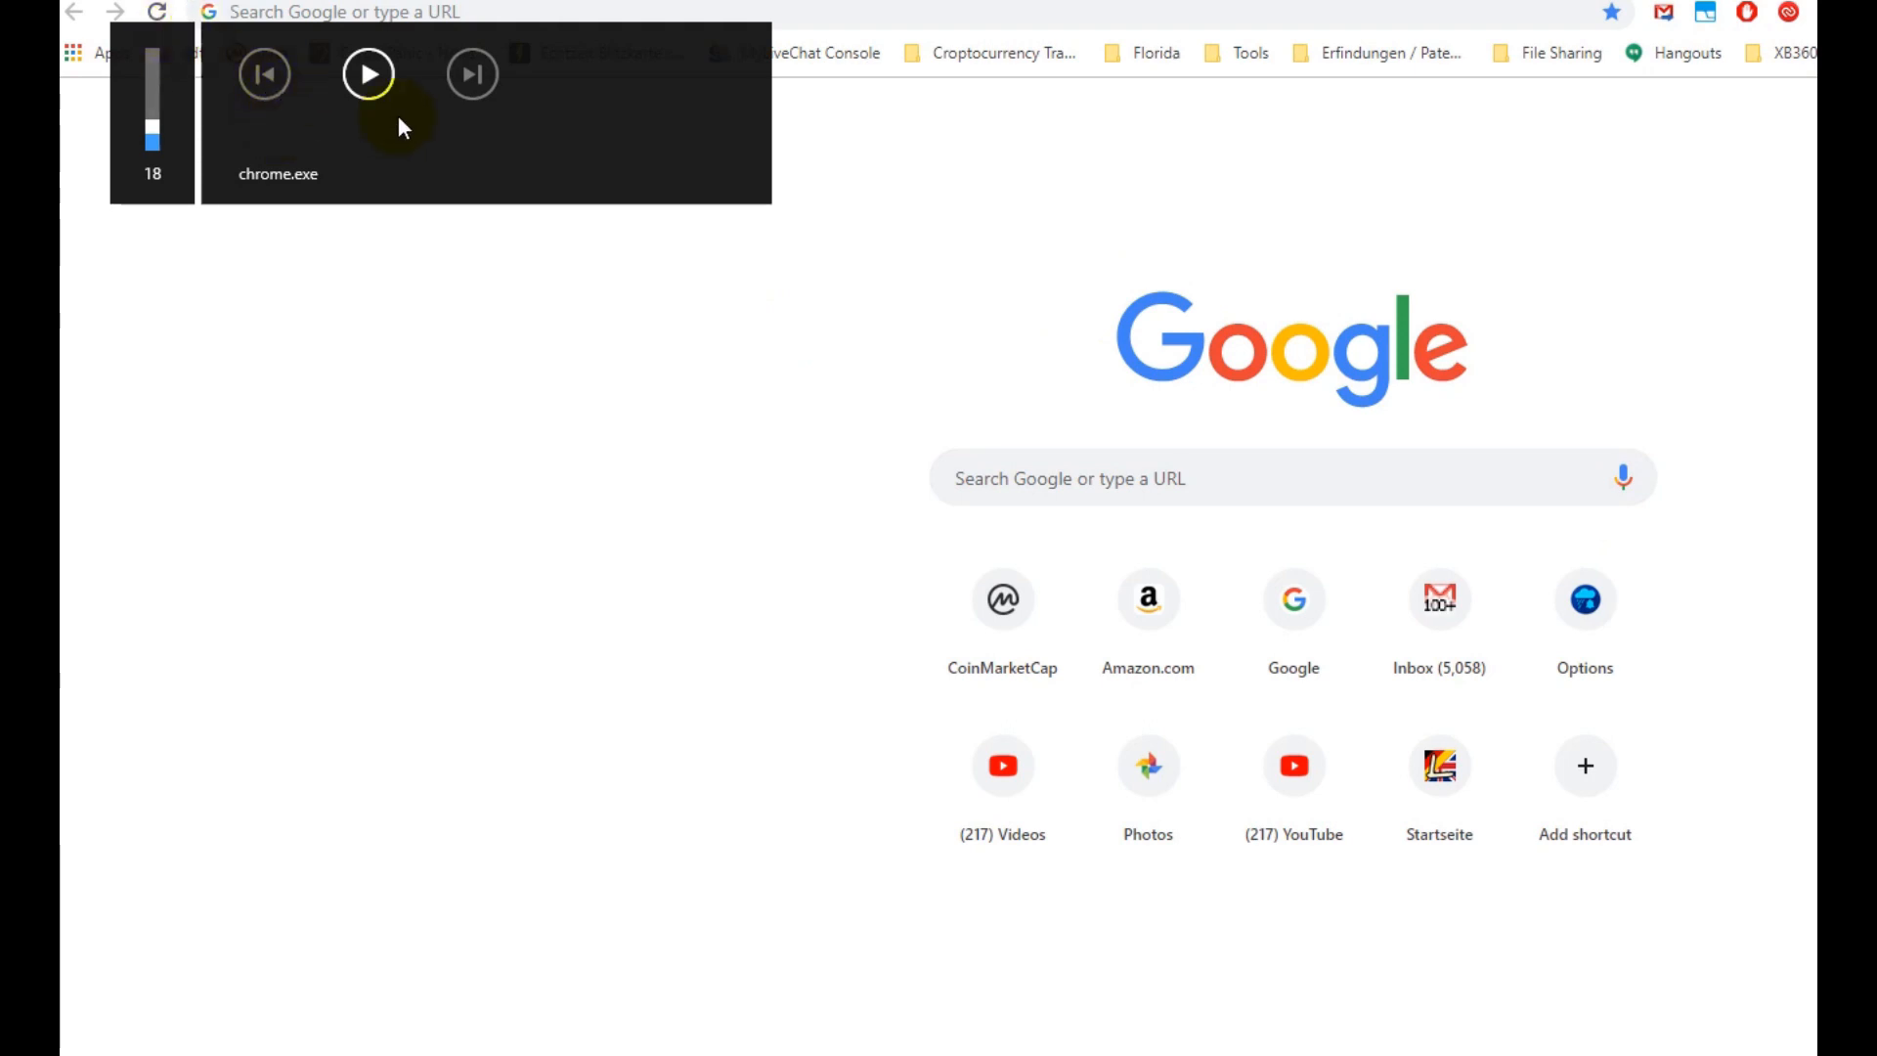
mouse_move(138, 71)
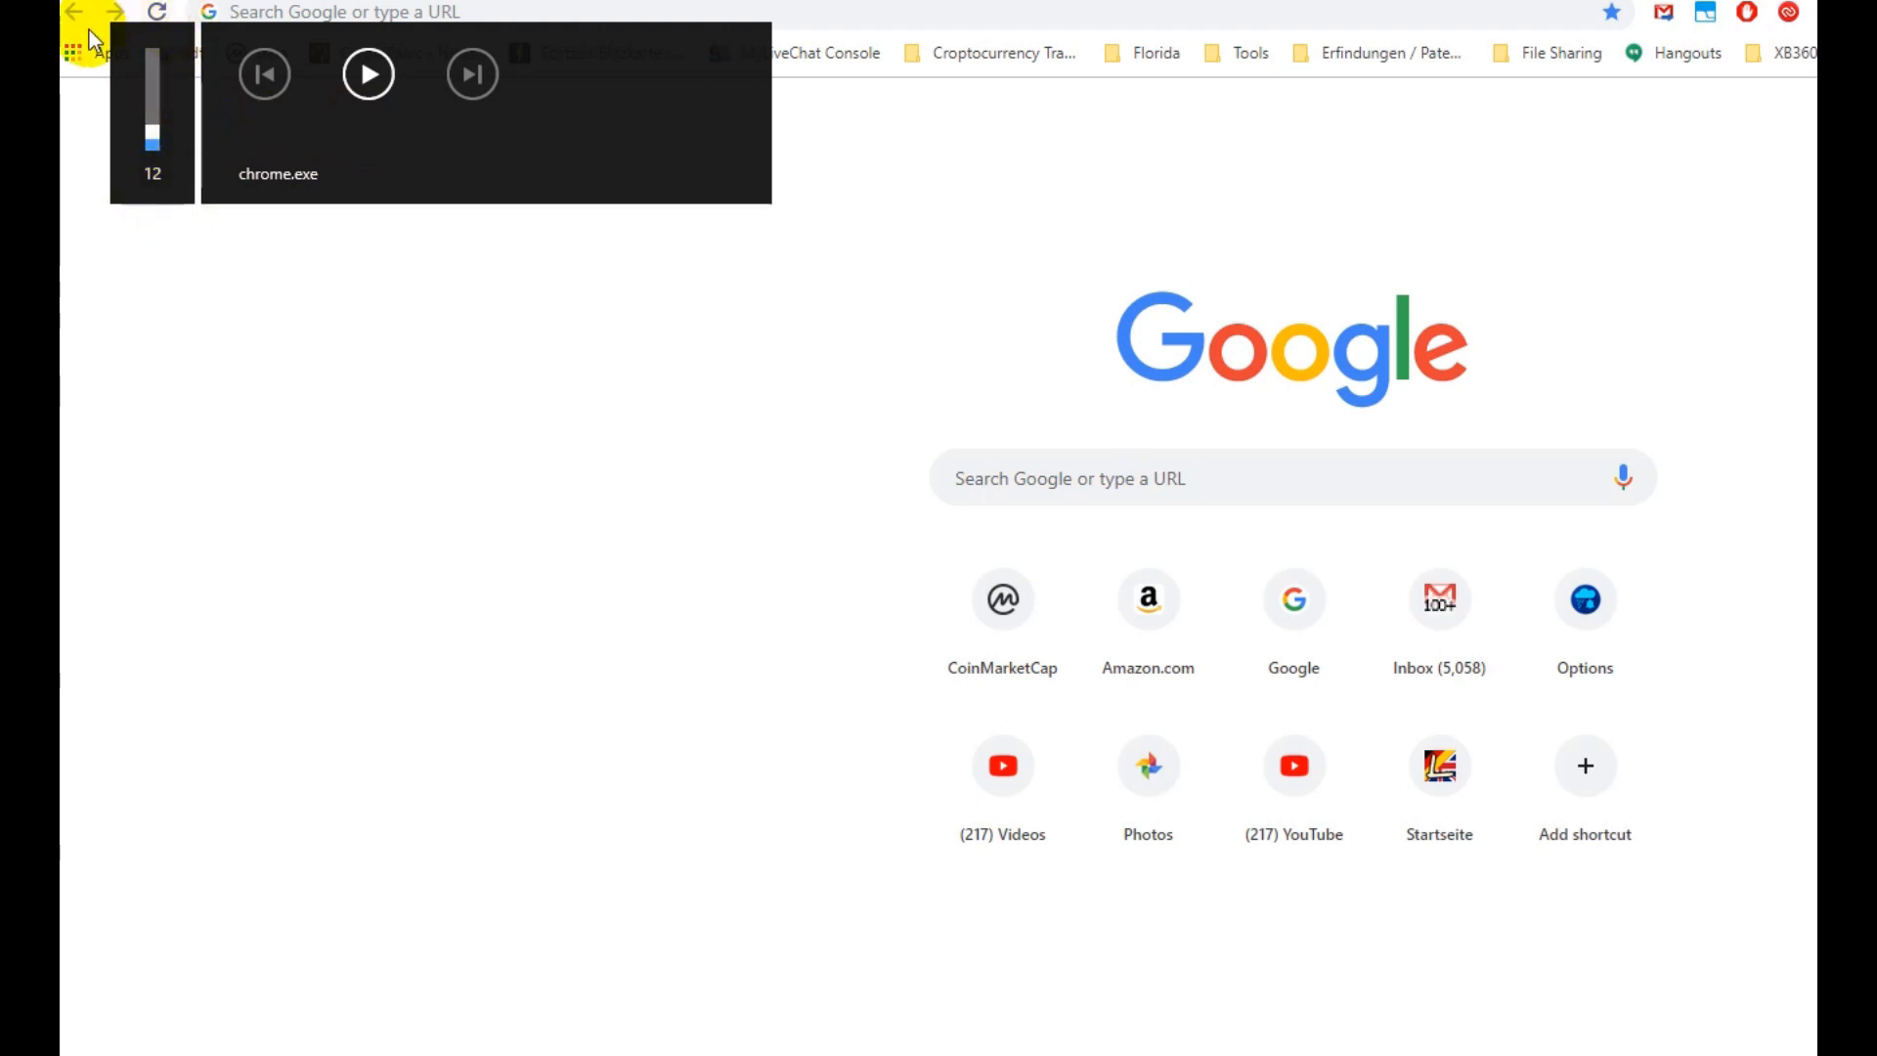
mouse_move(524, 191)
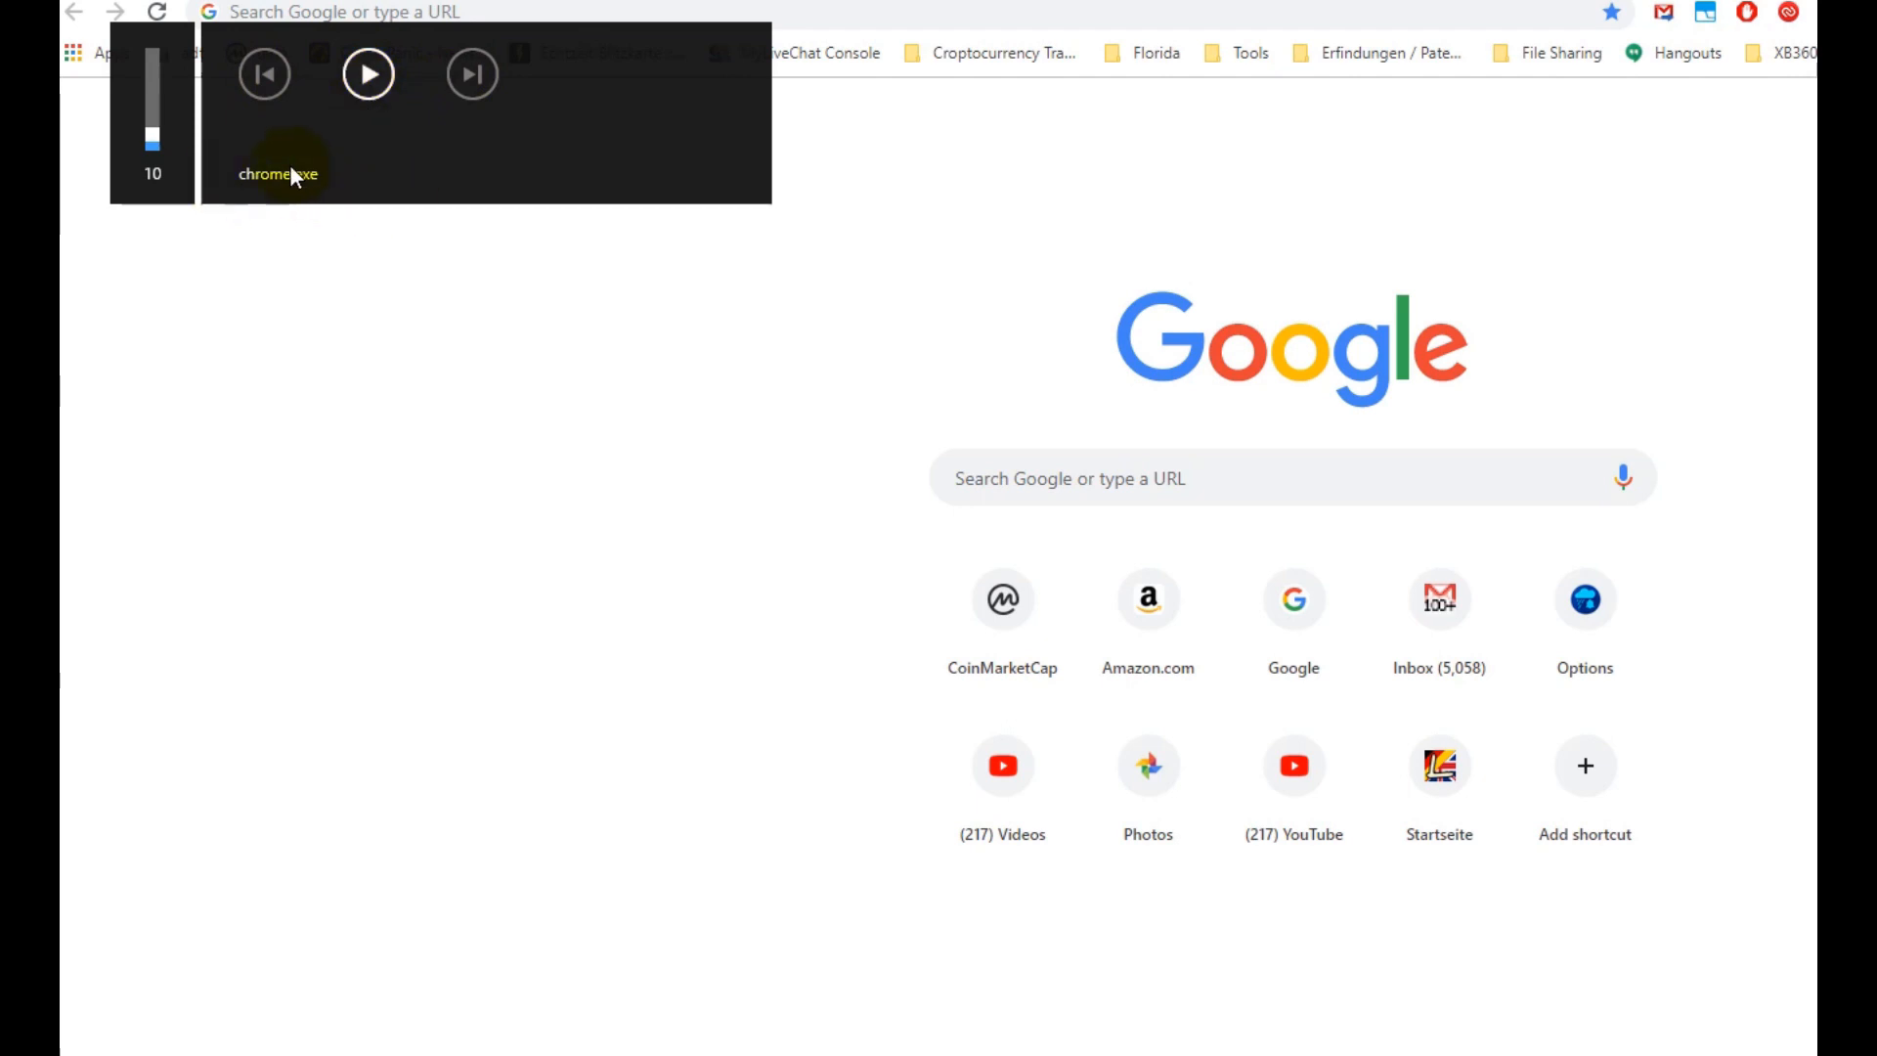
mouse_move(703, 92)
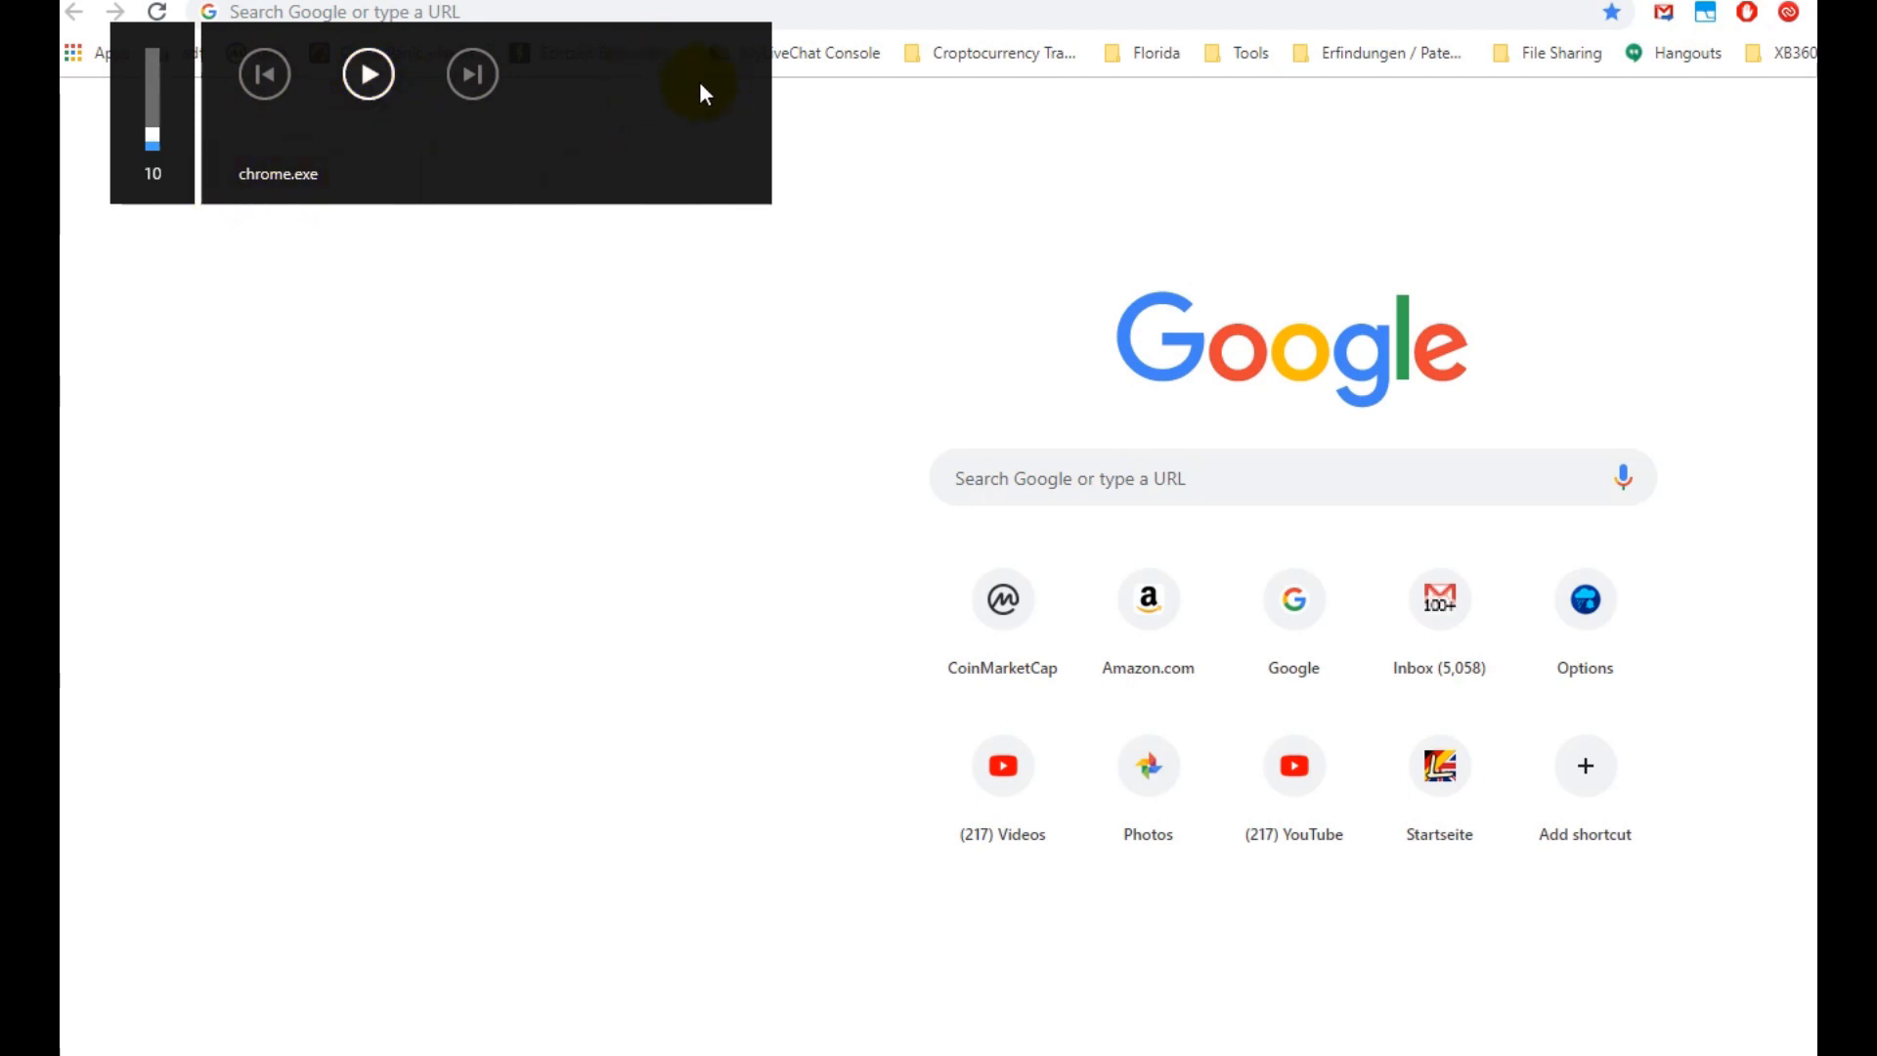
mouse_move(565, 155)
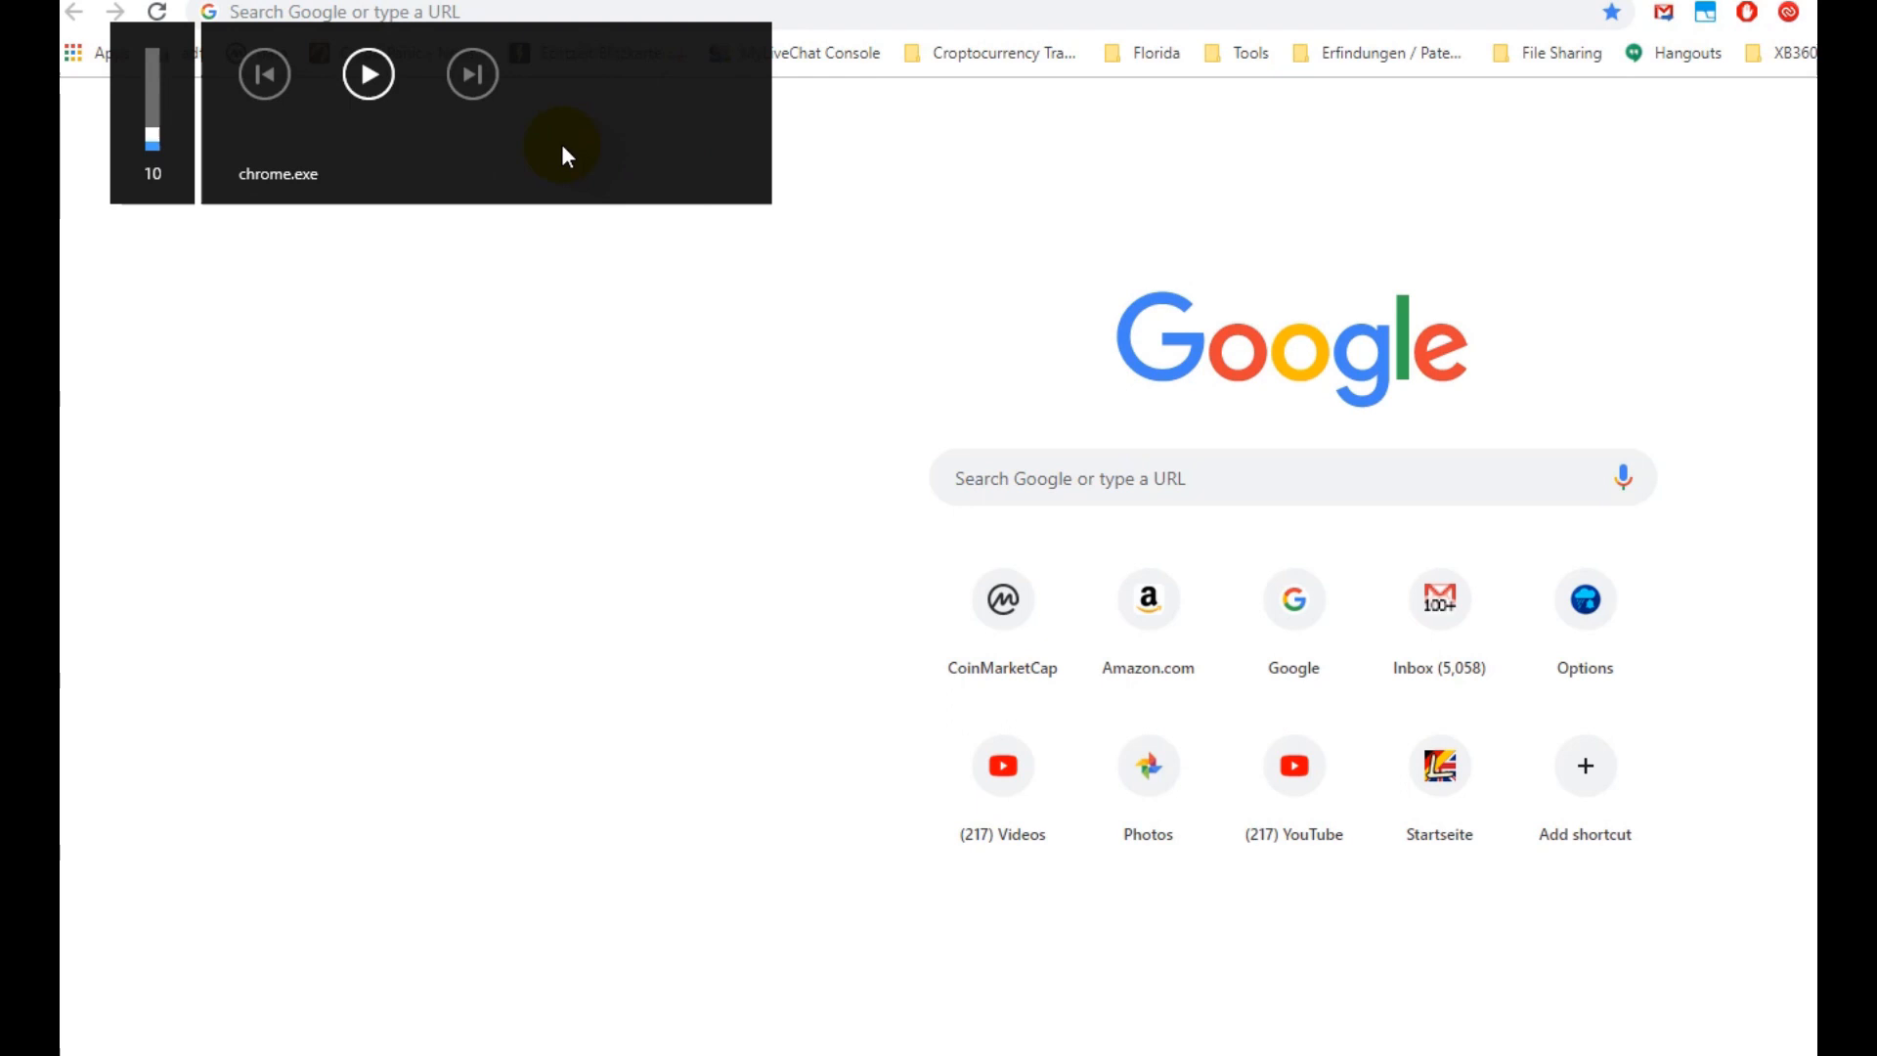
mouse_move(485, 140)
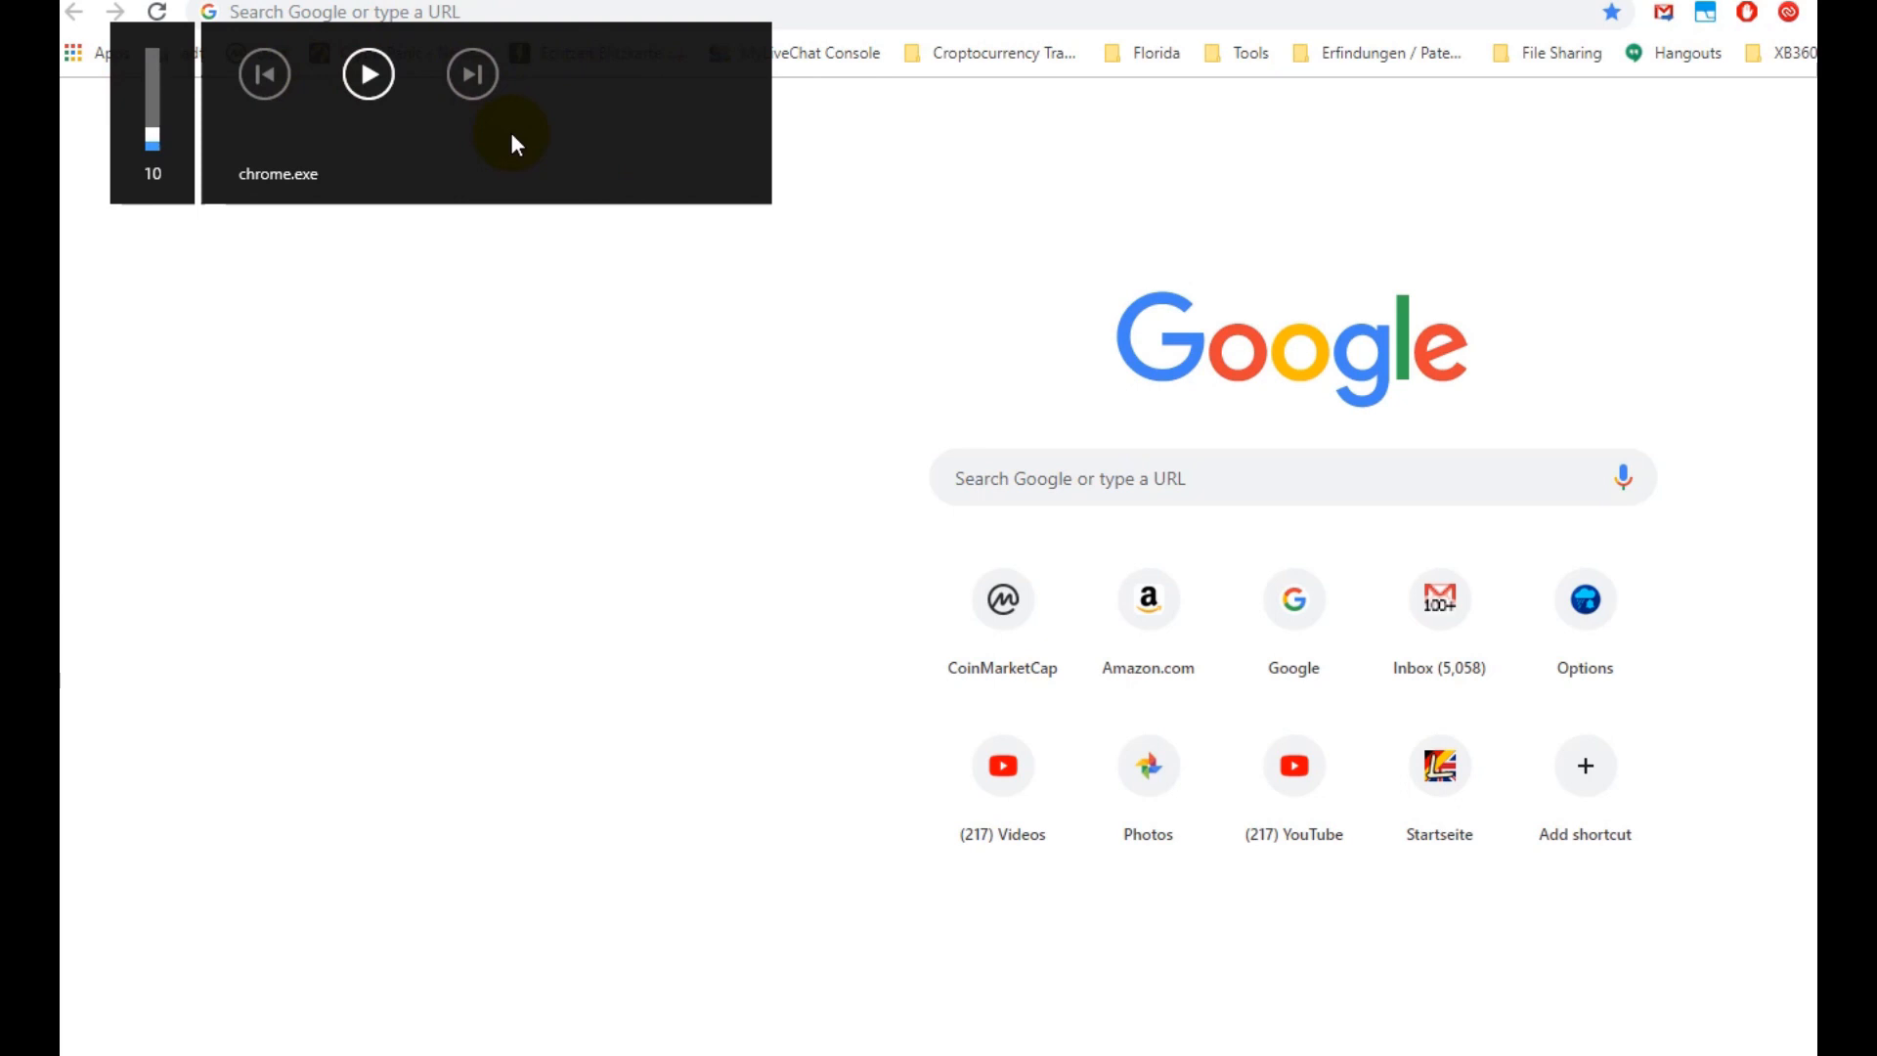
mouse_move(599, 395)
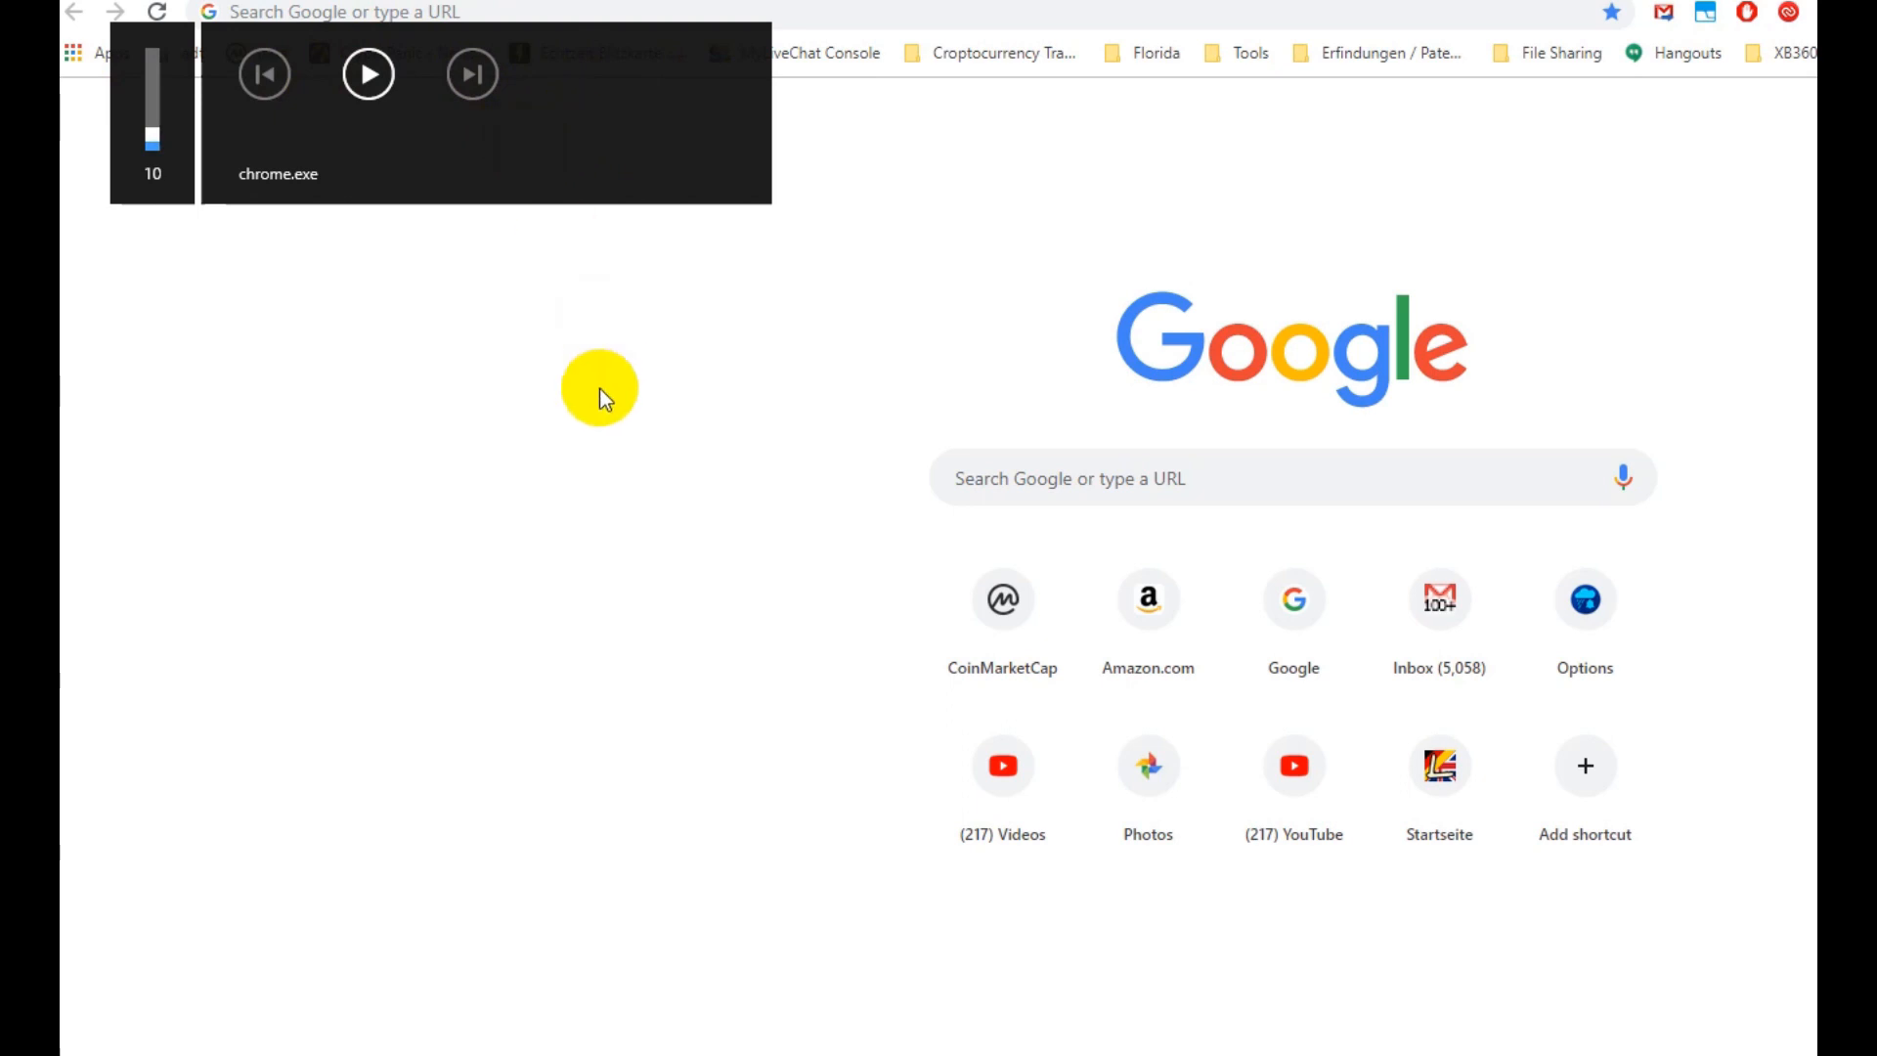
mouse_move(501, 245)
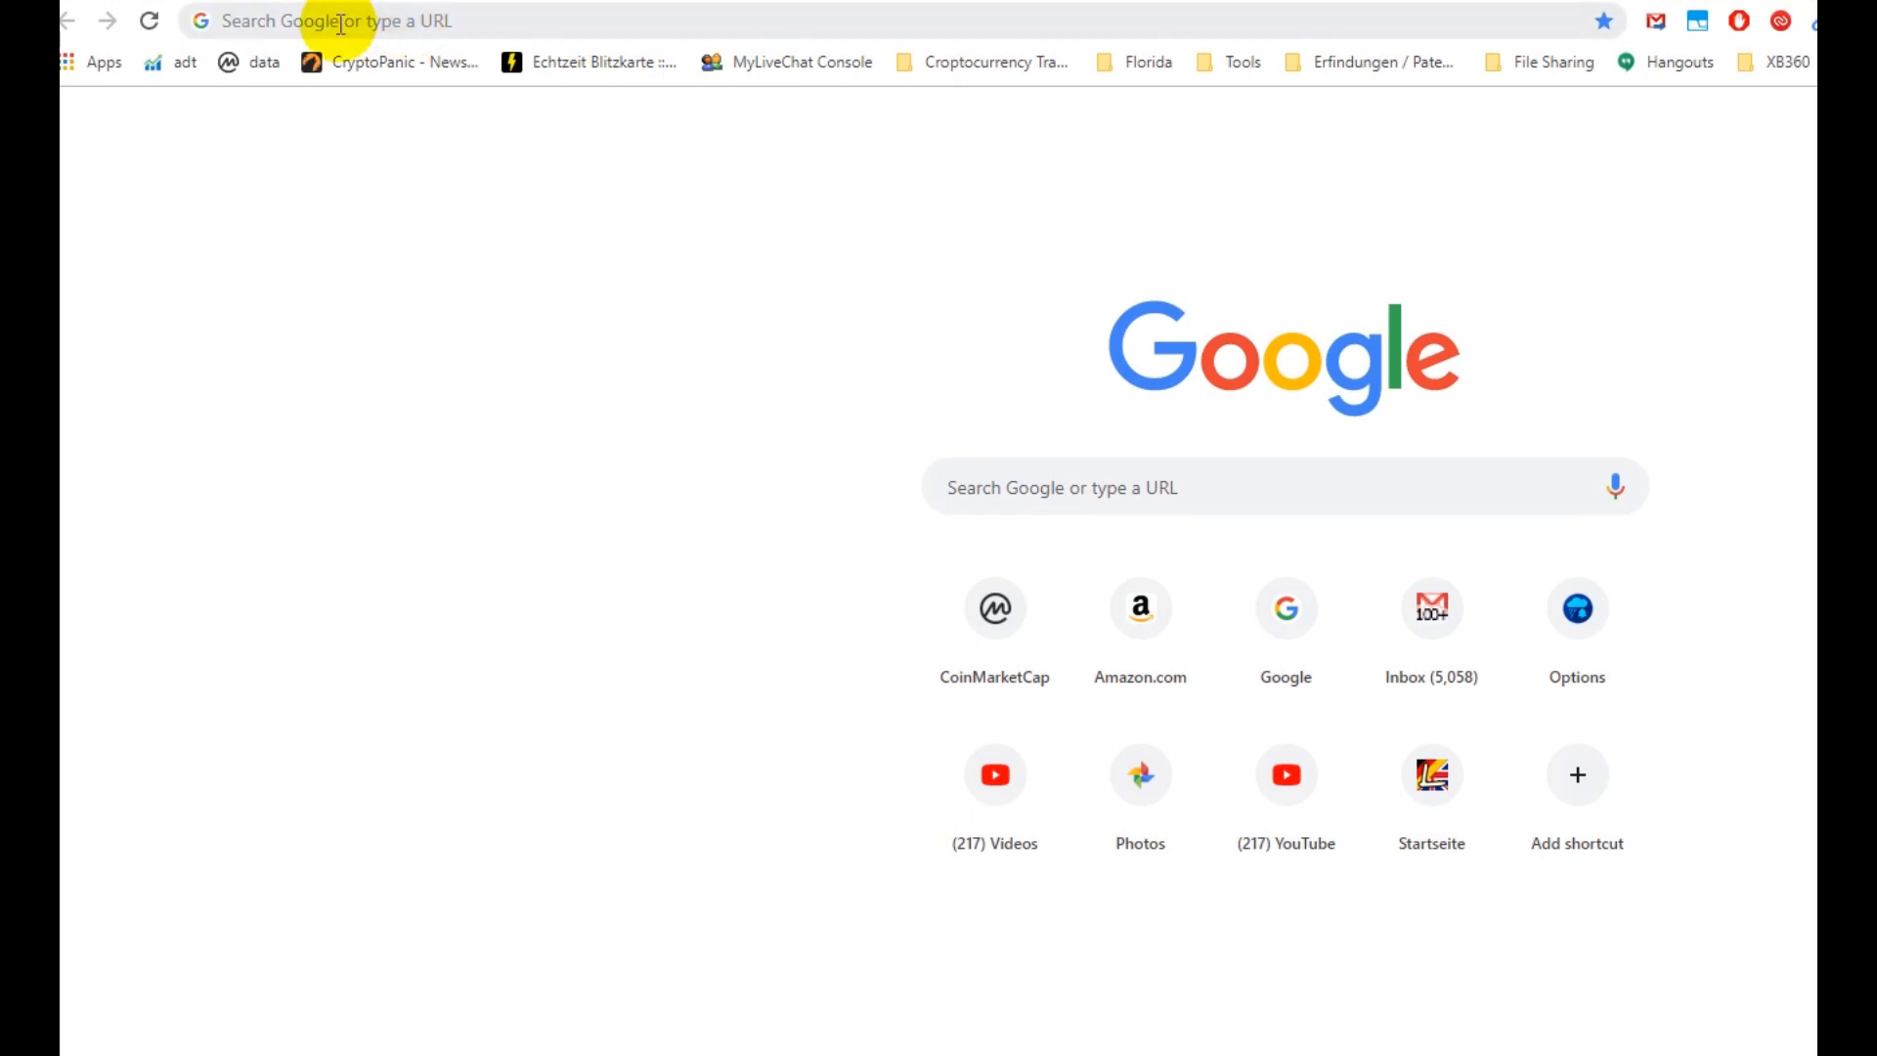
Step: Navigate to chrome://flags/#hardware-media-key-handling via the address bar
left_click(335, 21)
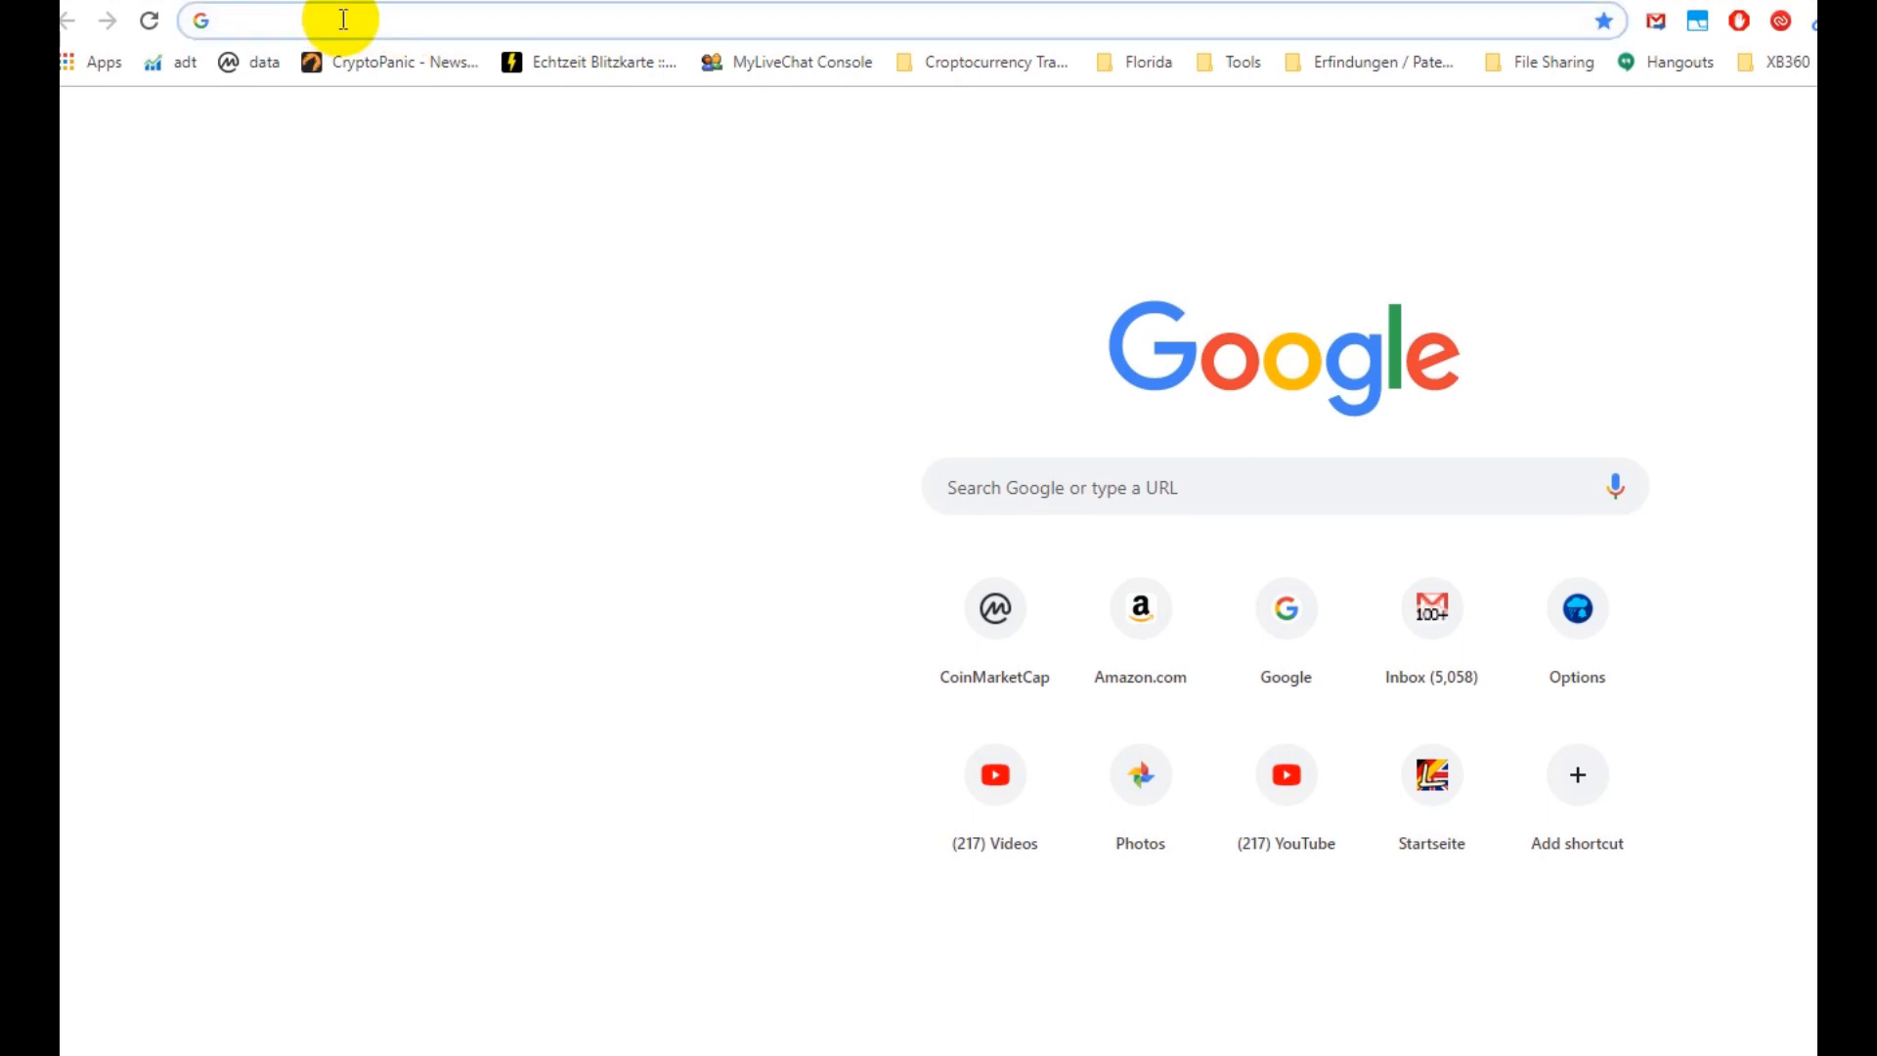
type("chrome://flags/#hardware-media-key-handling")
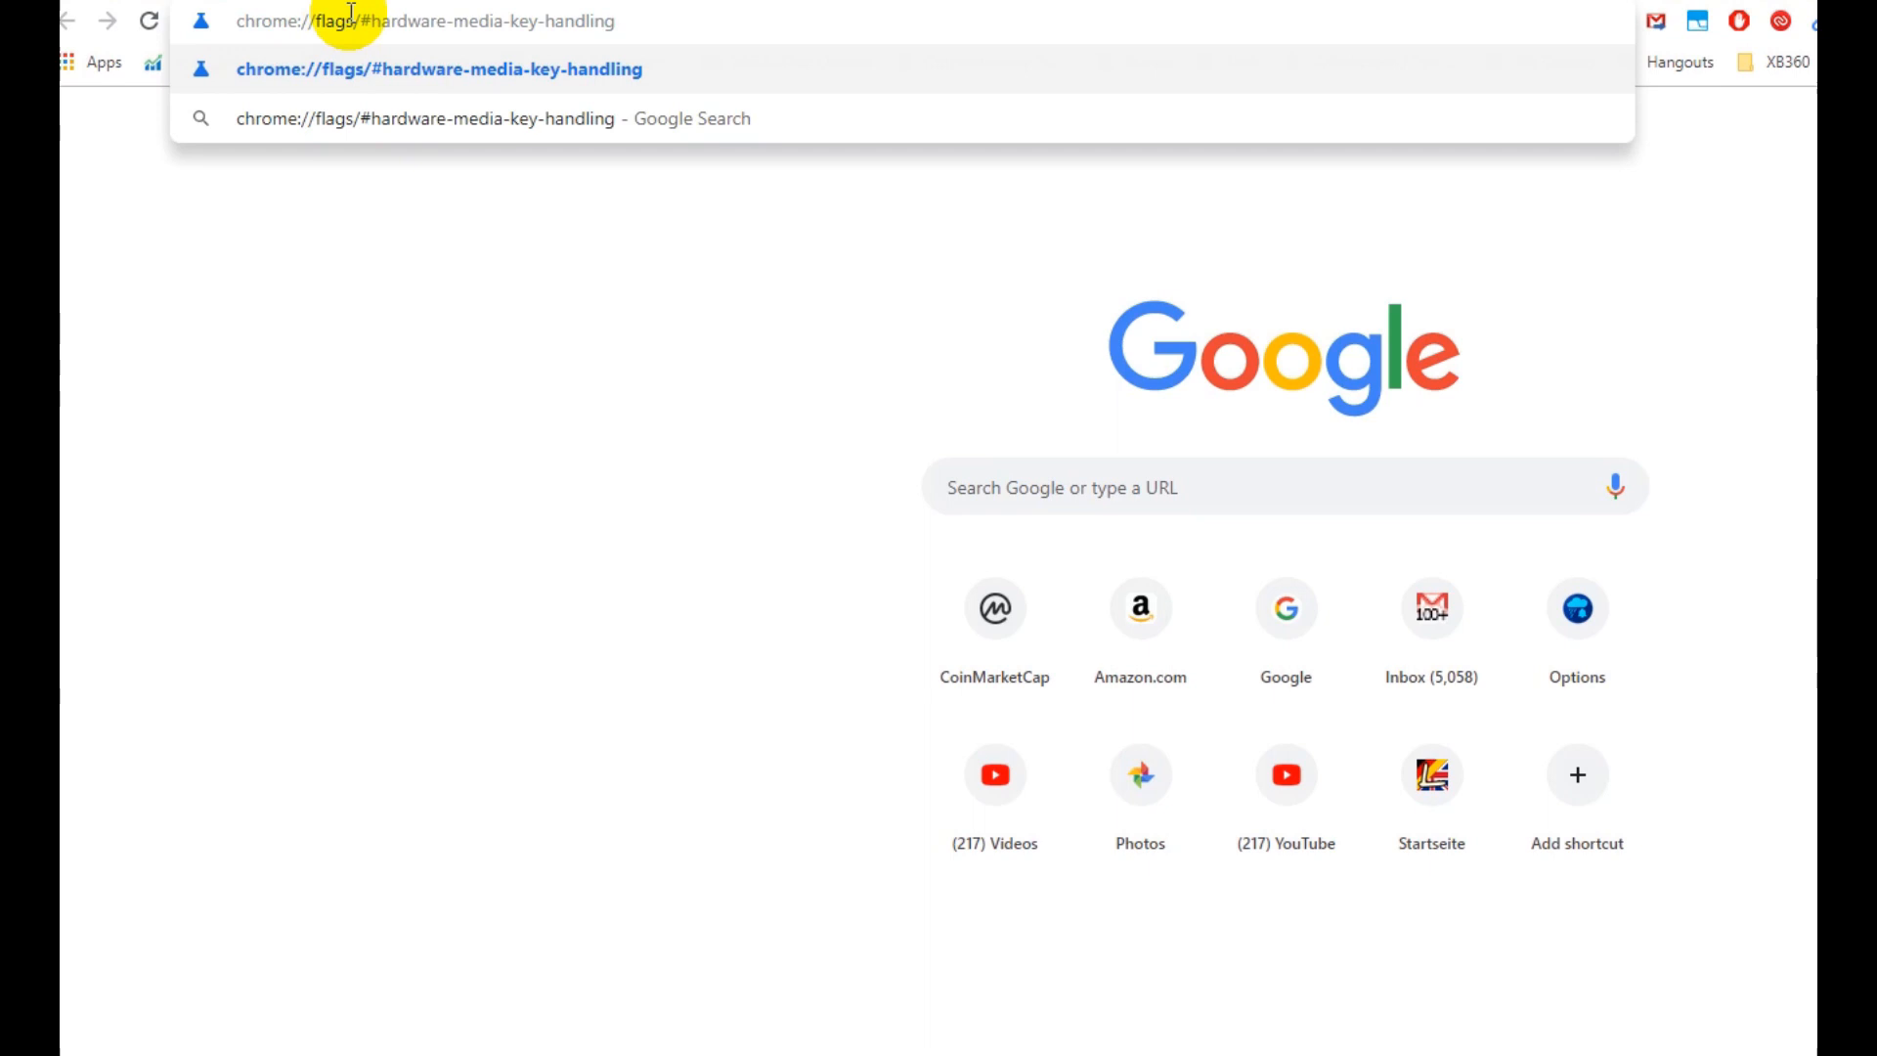
key("Enter")
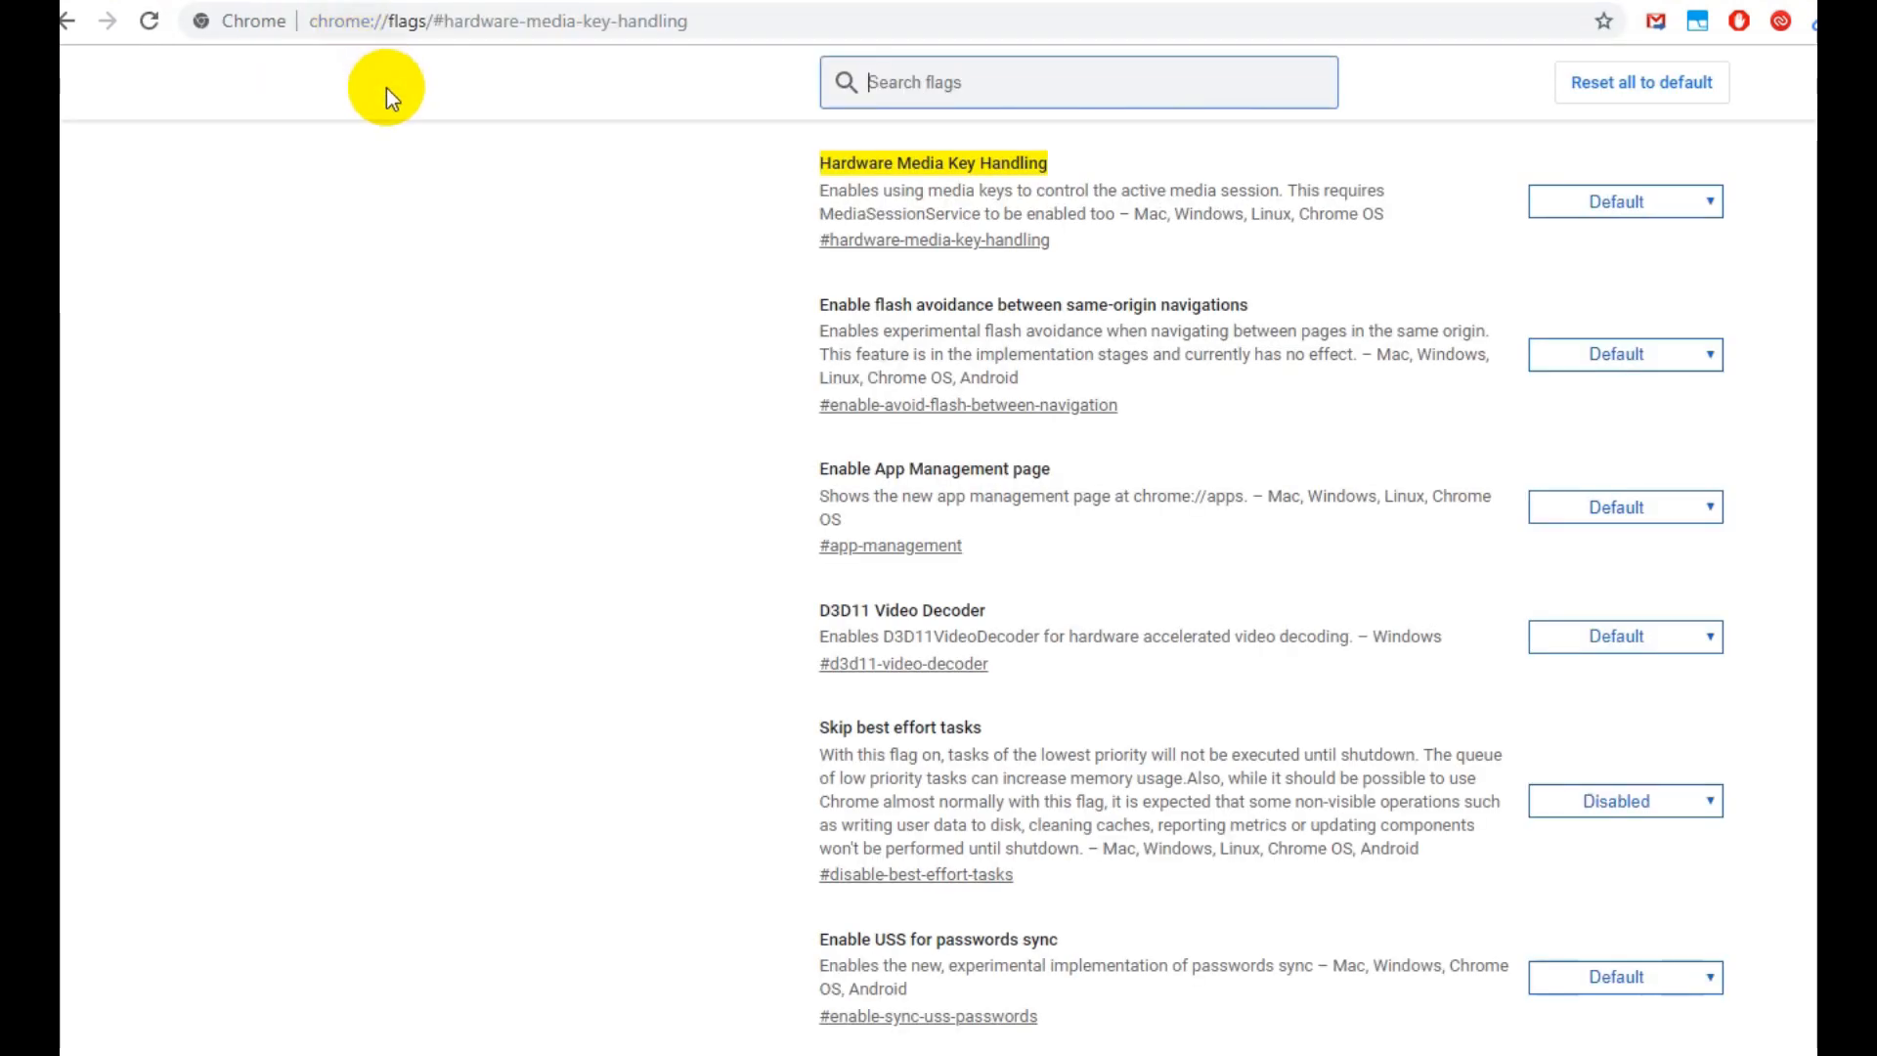
mouse_move(1138, 284)
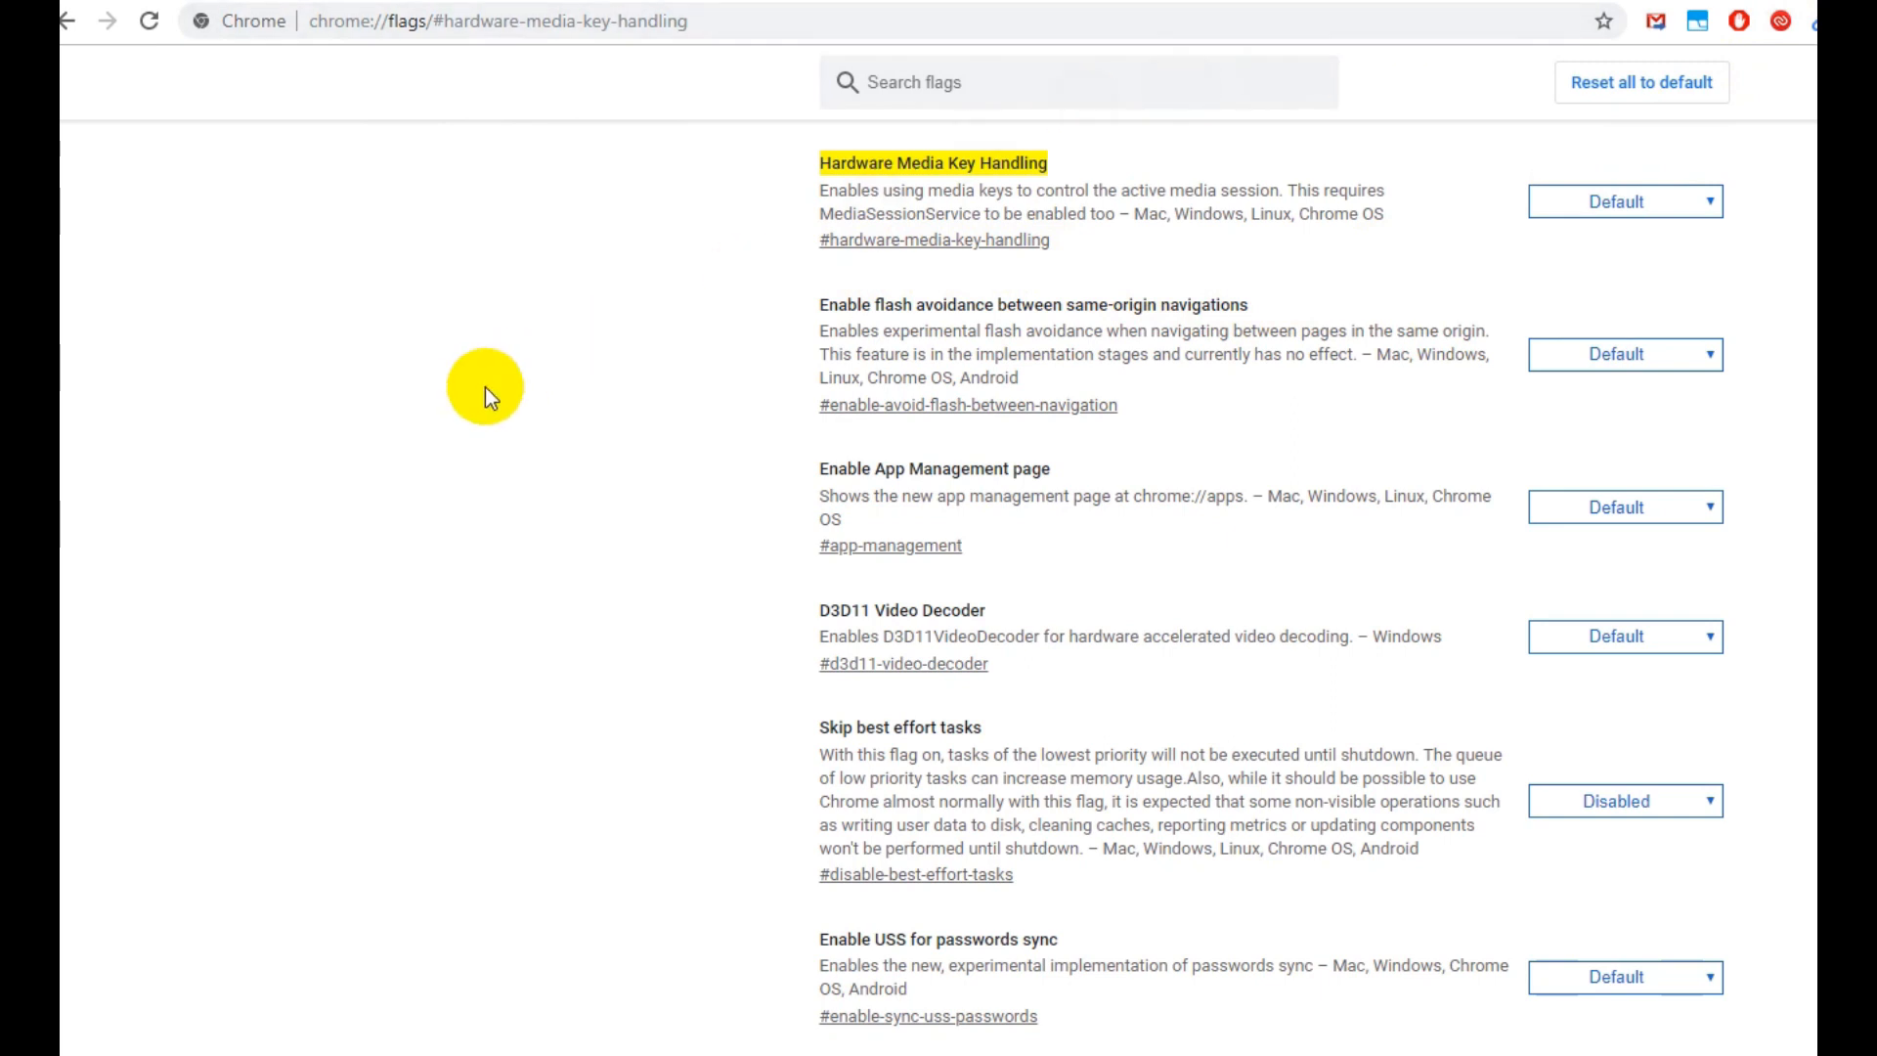
mouse_move(619, 404)
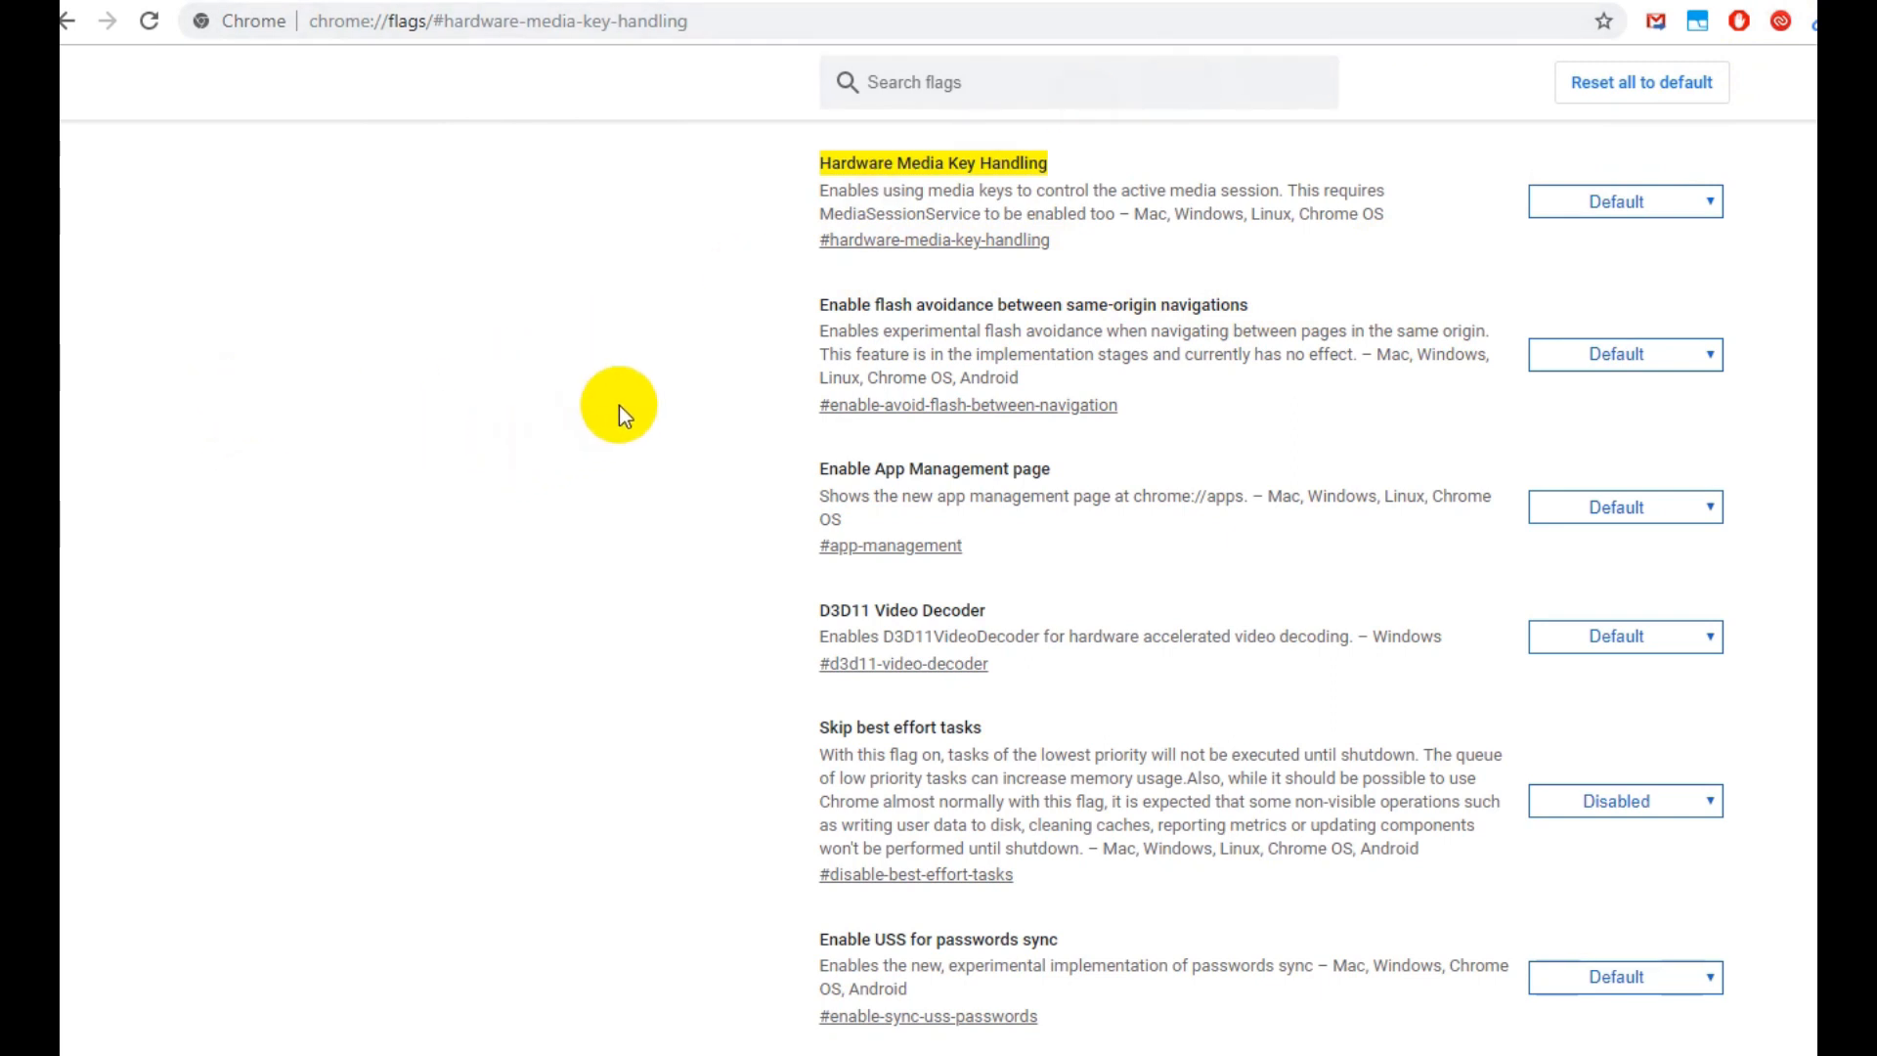
mouse_move(485, 76)
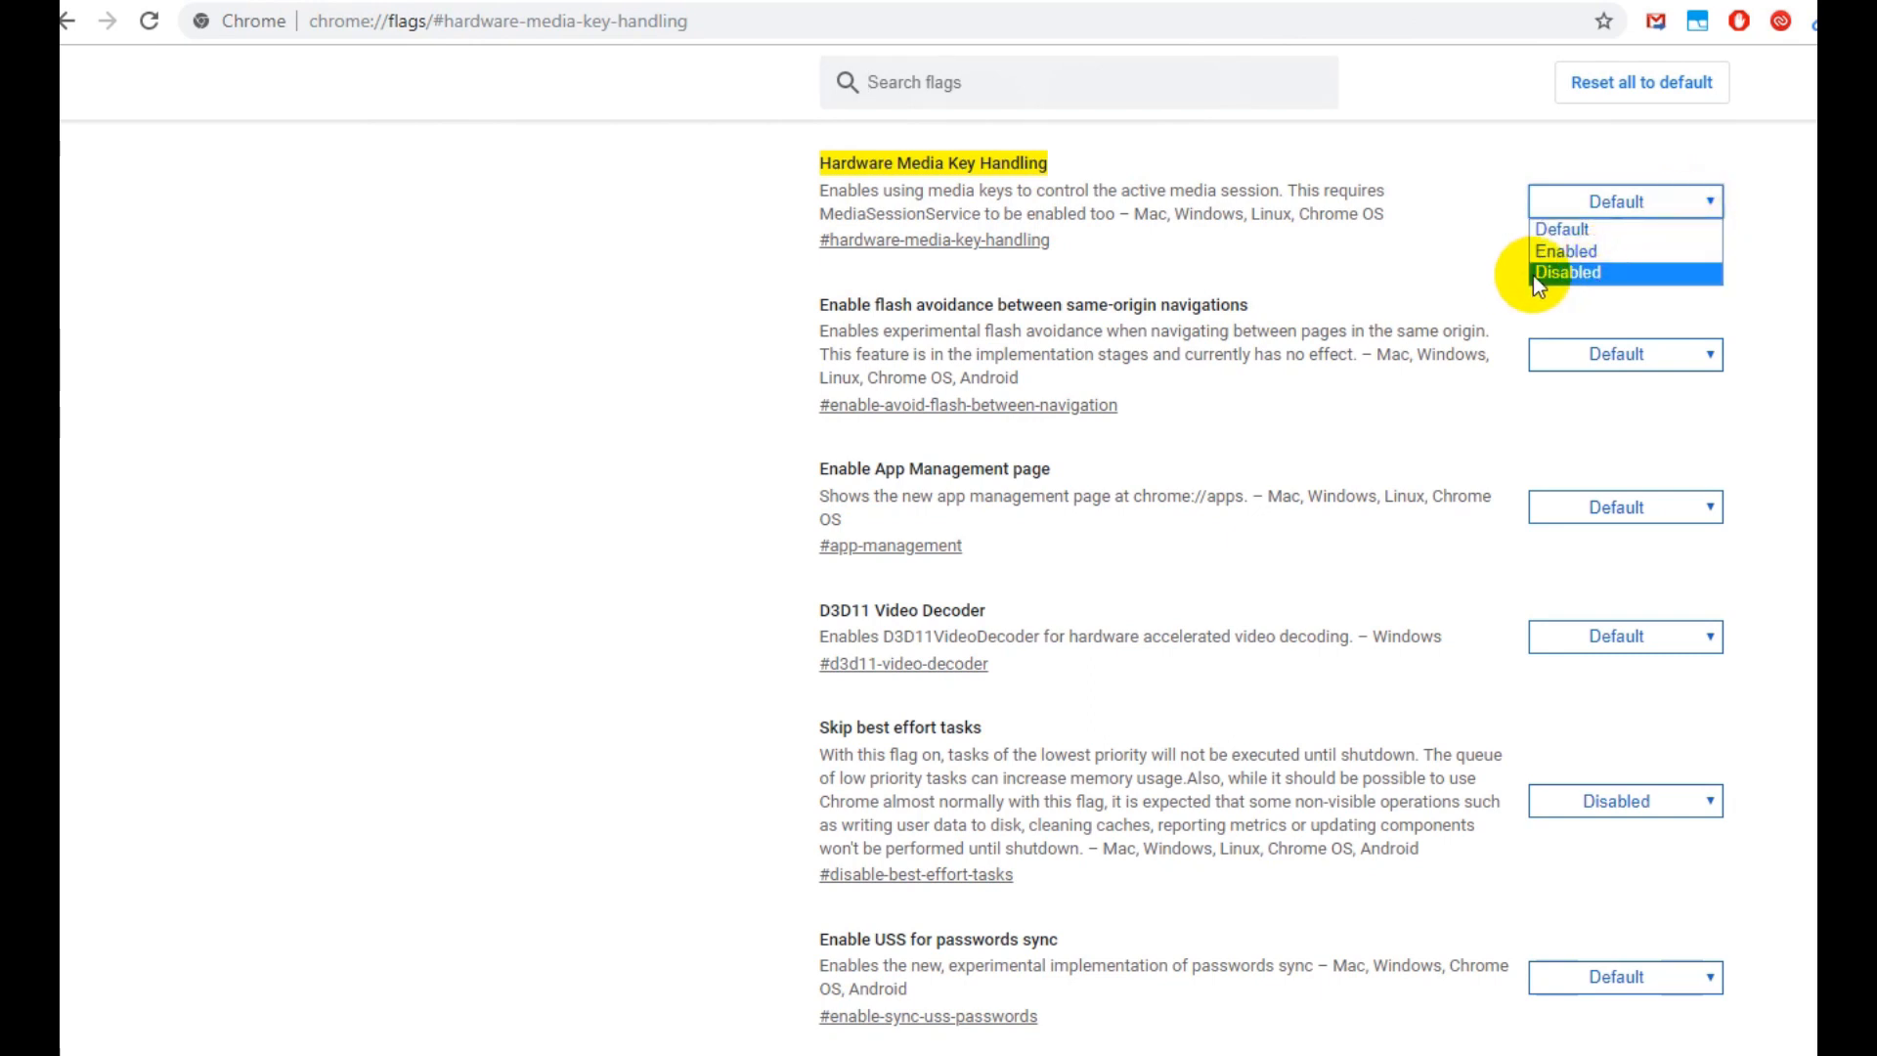
Step: Choose Disabled in the Hardware Media Key Handling dropdown
left_click(1568, 273)
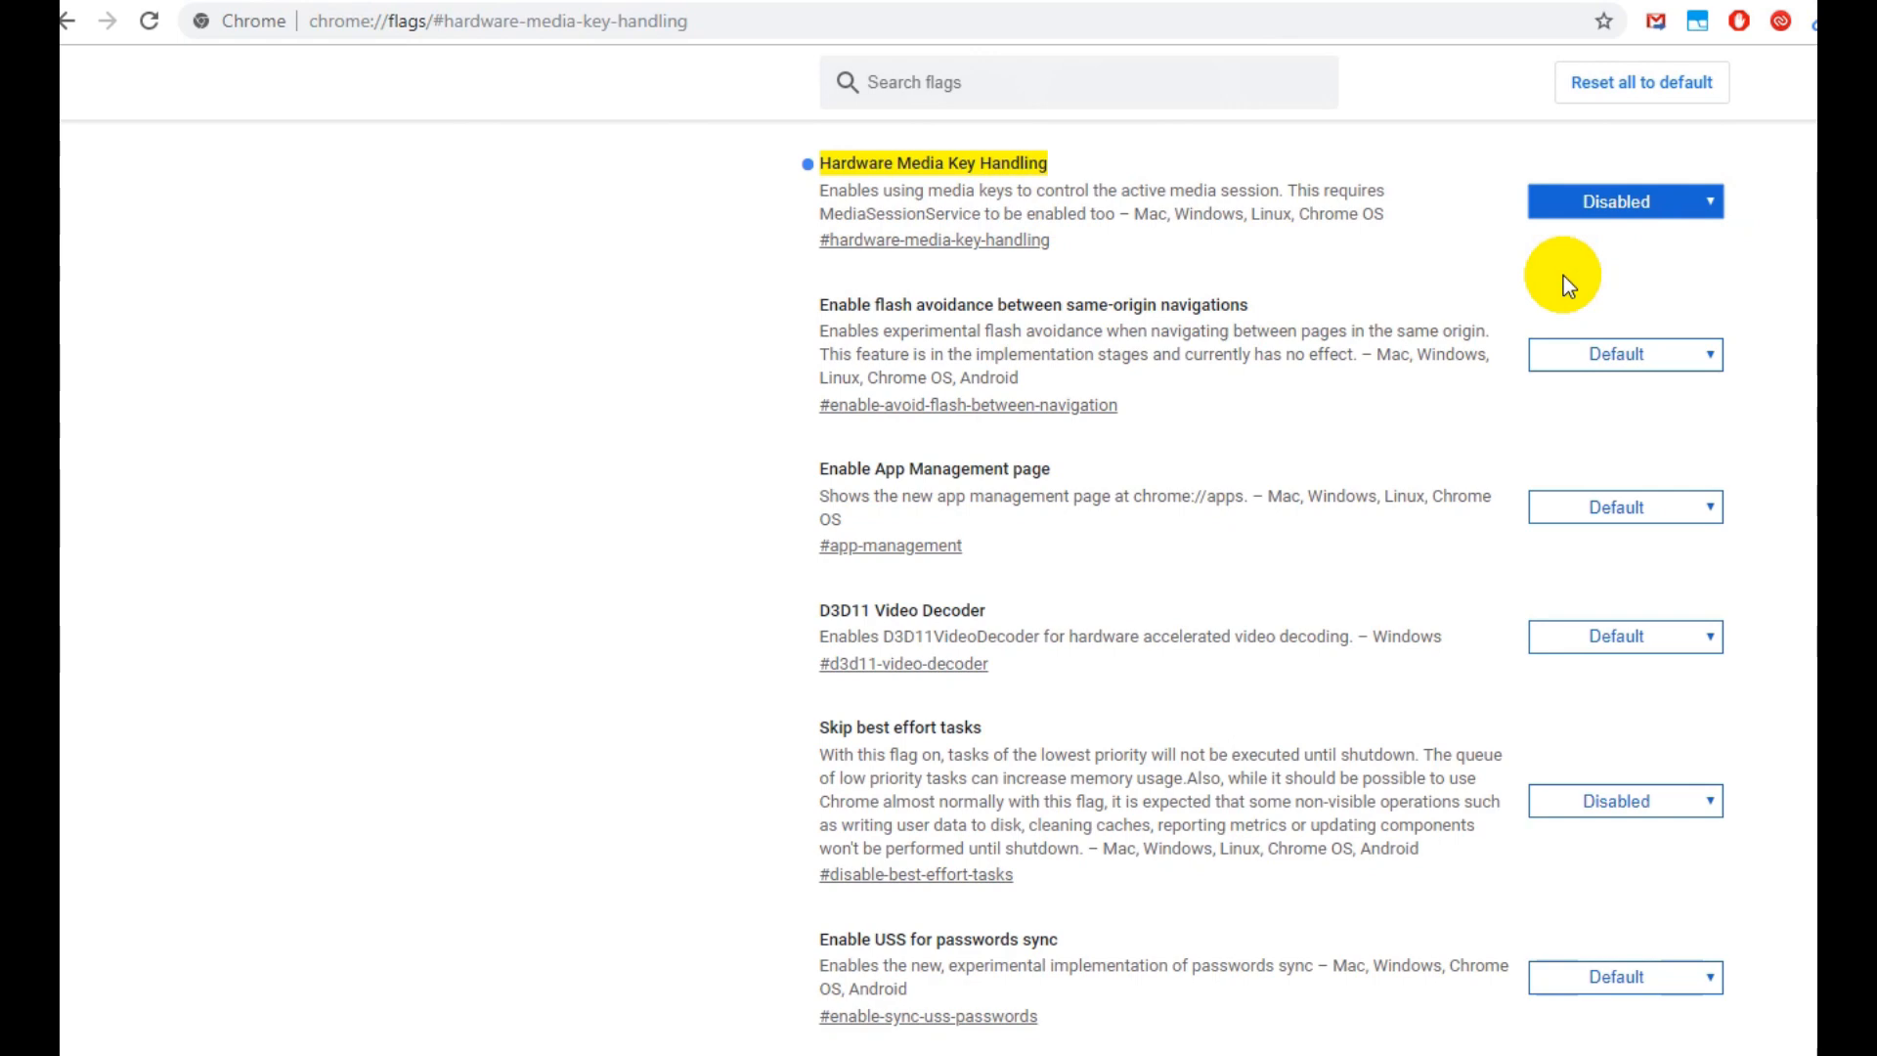
mouse_move(1512, 95)
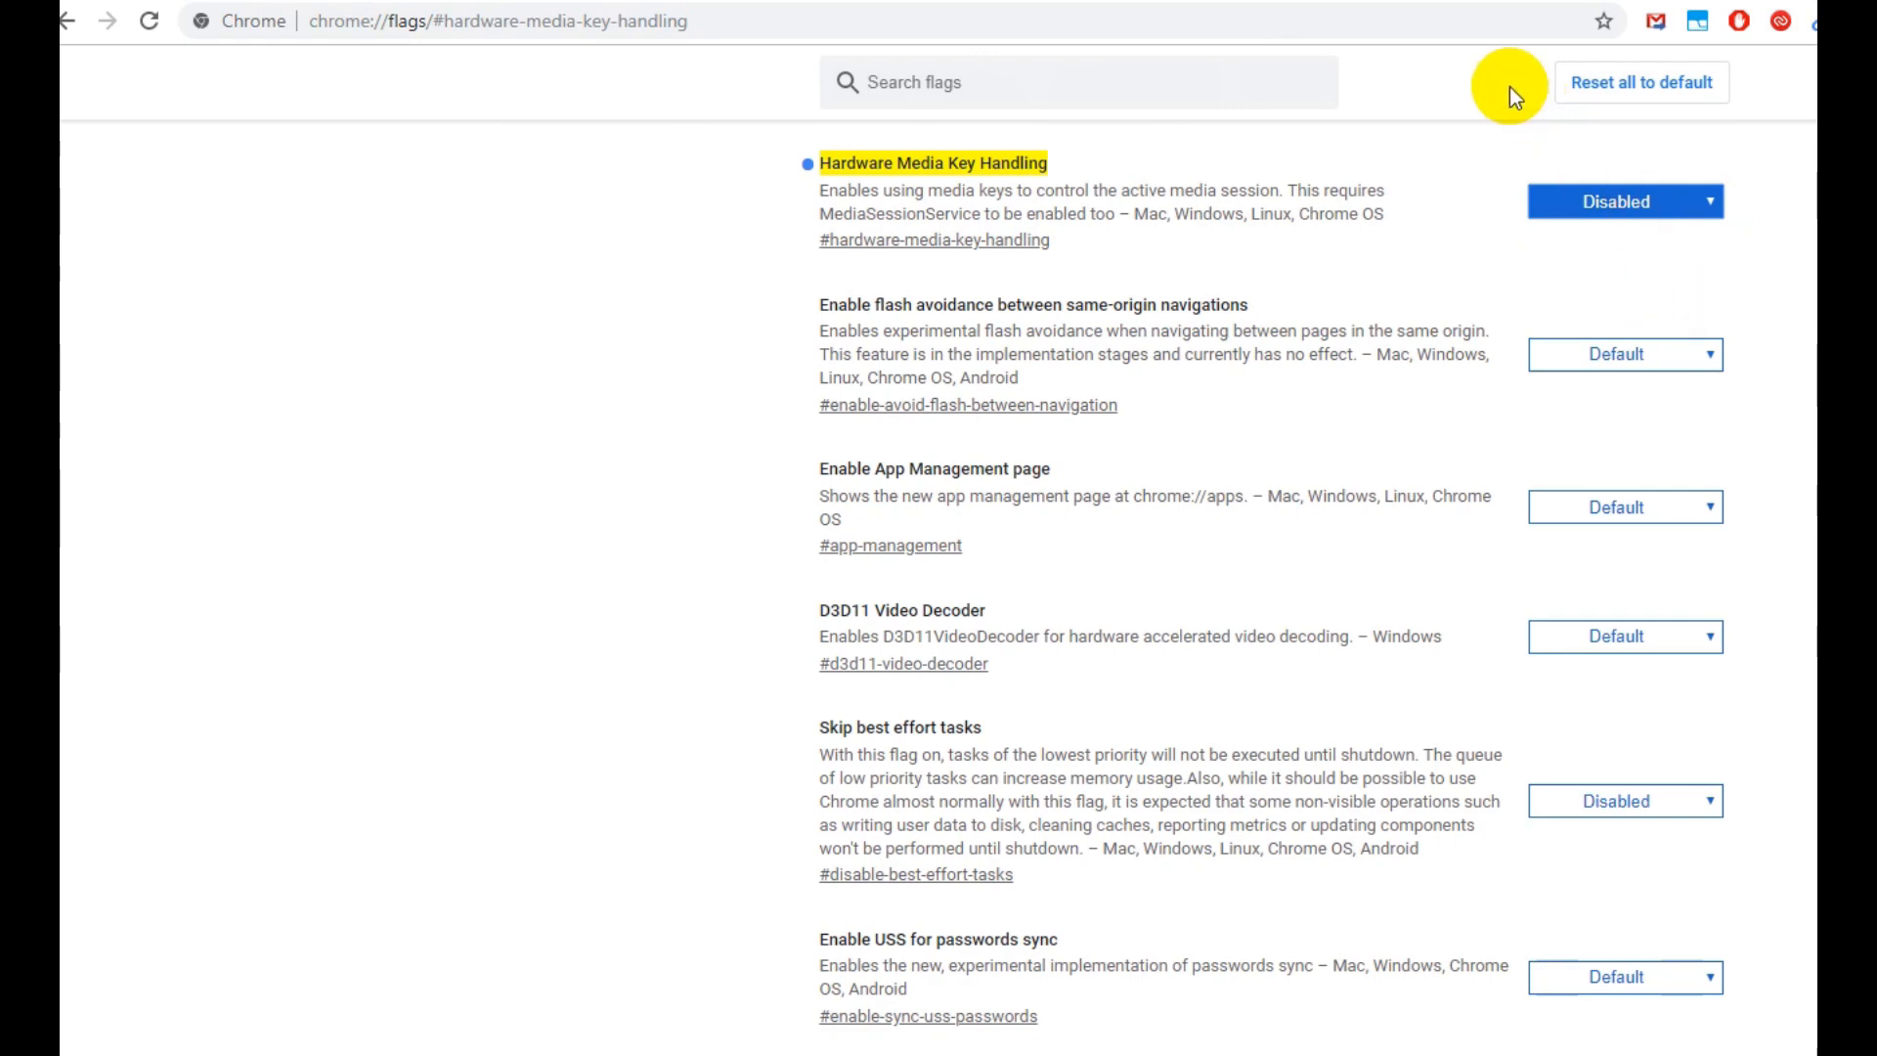
scroll("down", 3)
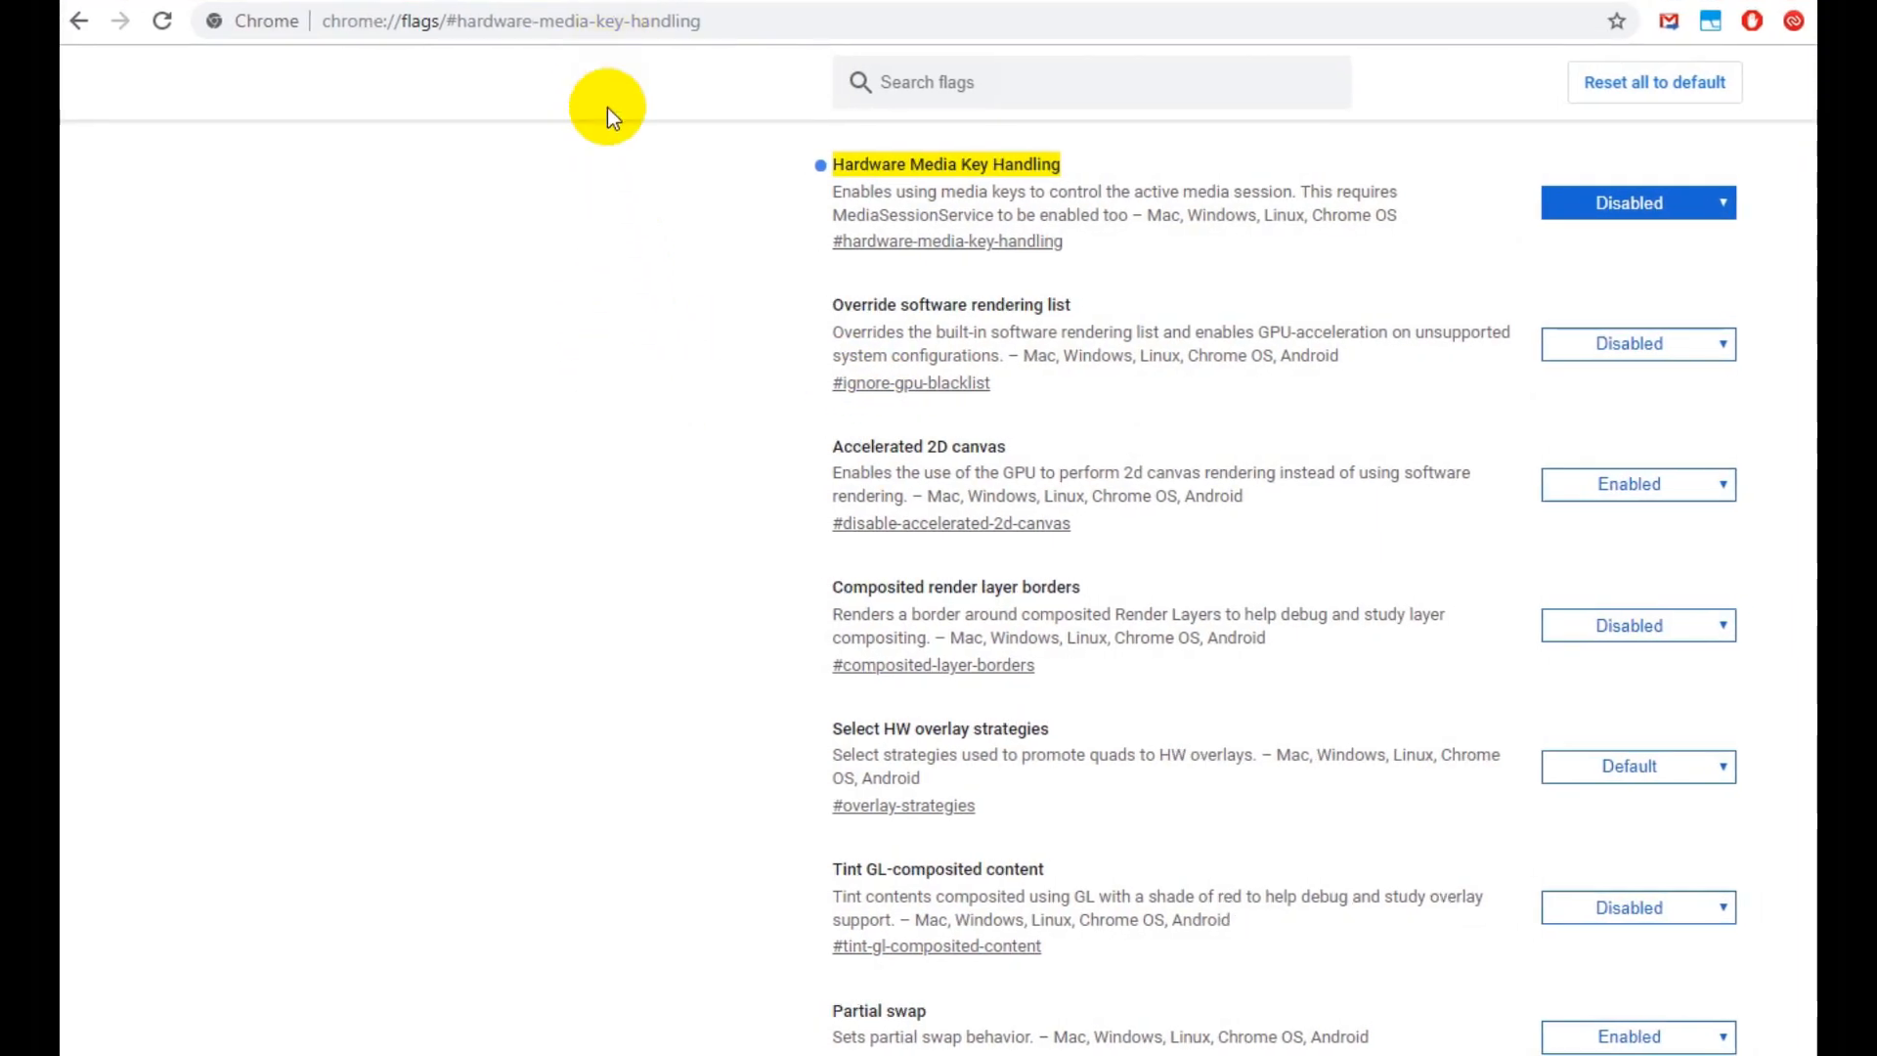
mouse_move(1108, 239)
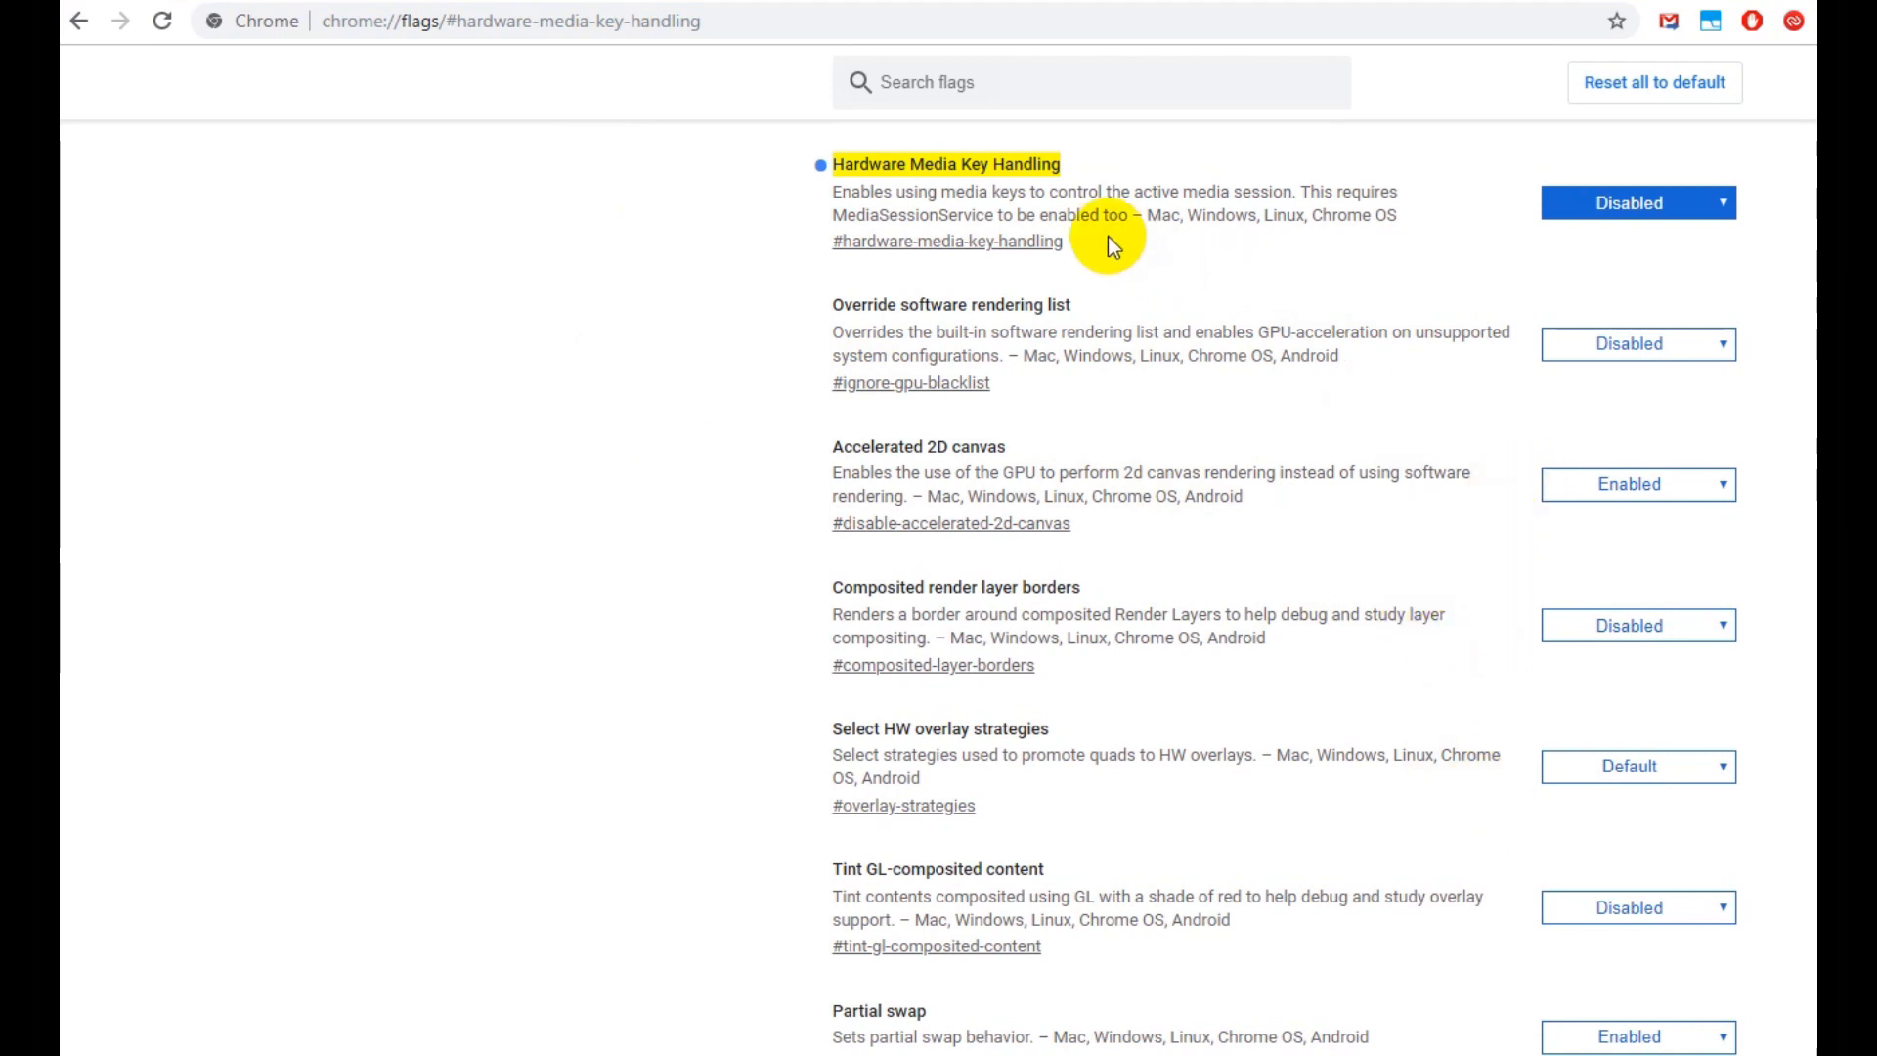
mouse_move(607, 21)
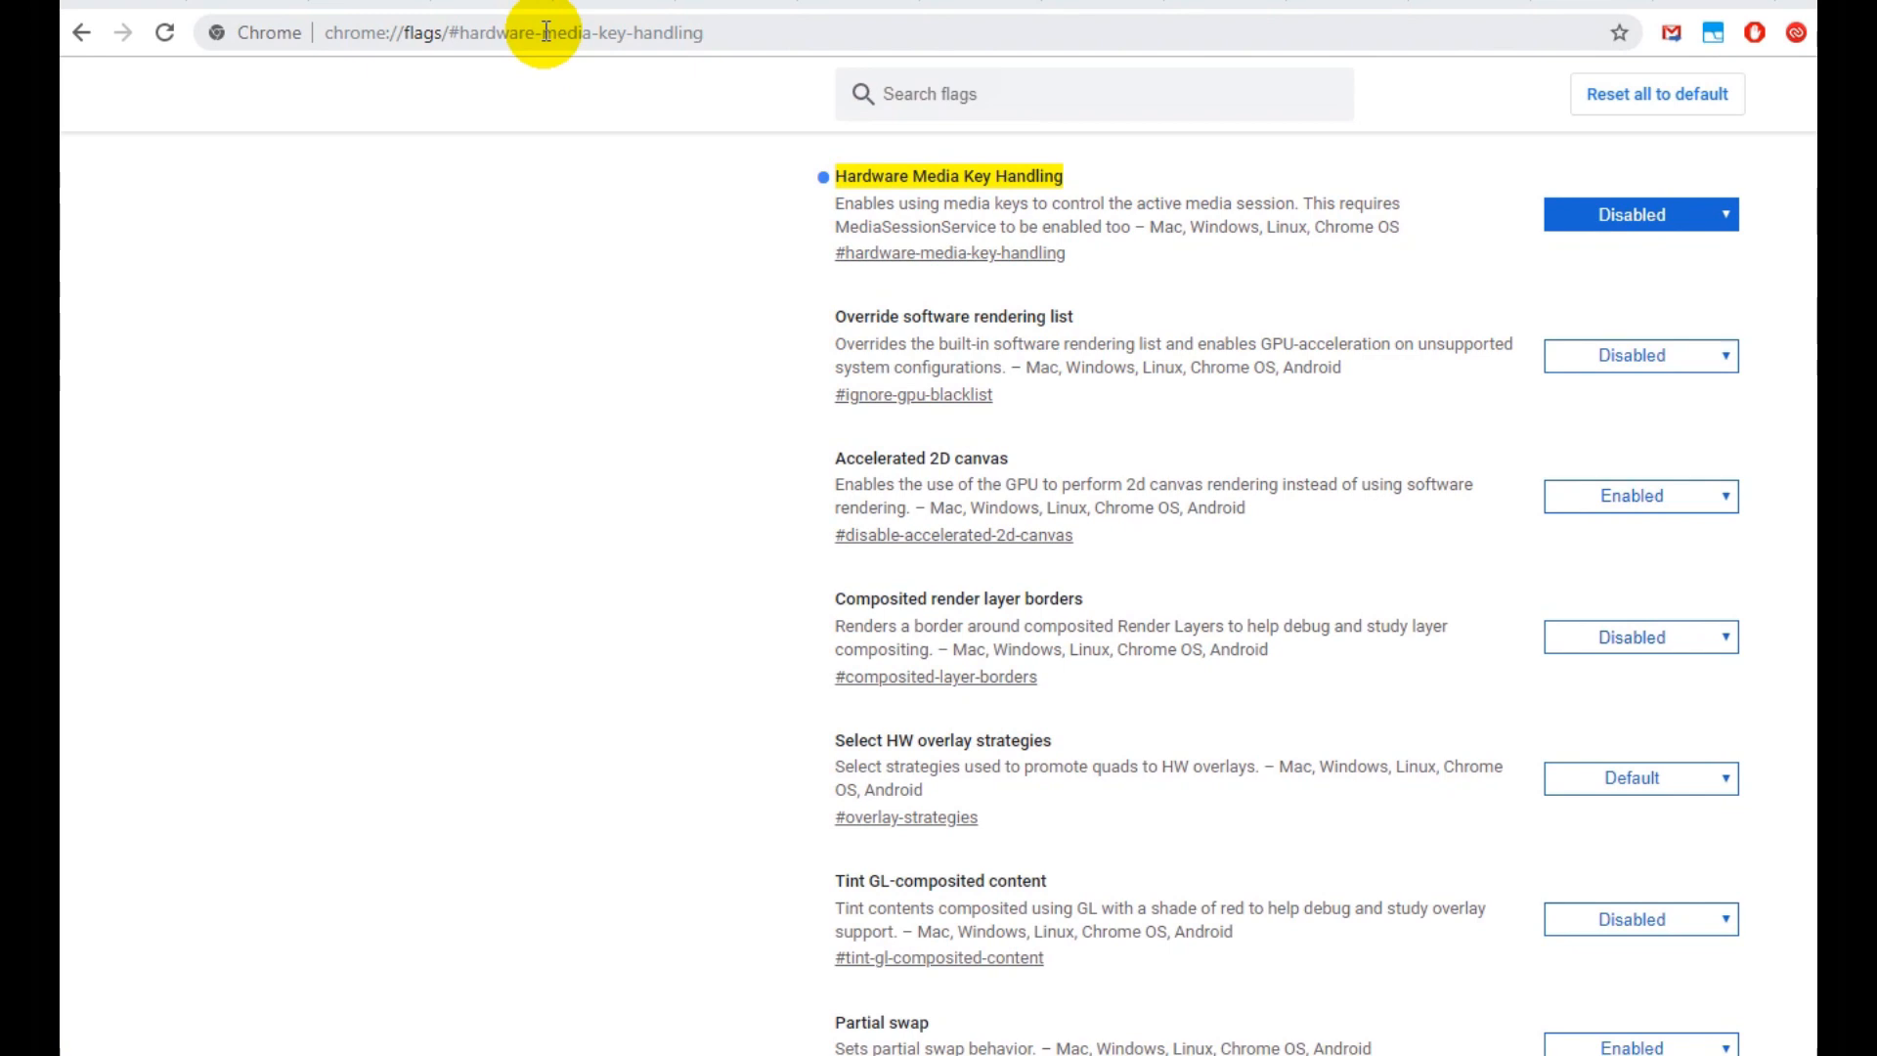
mouse_move(317, 126)
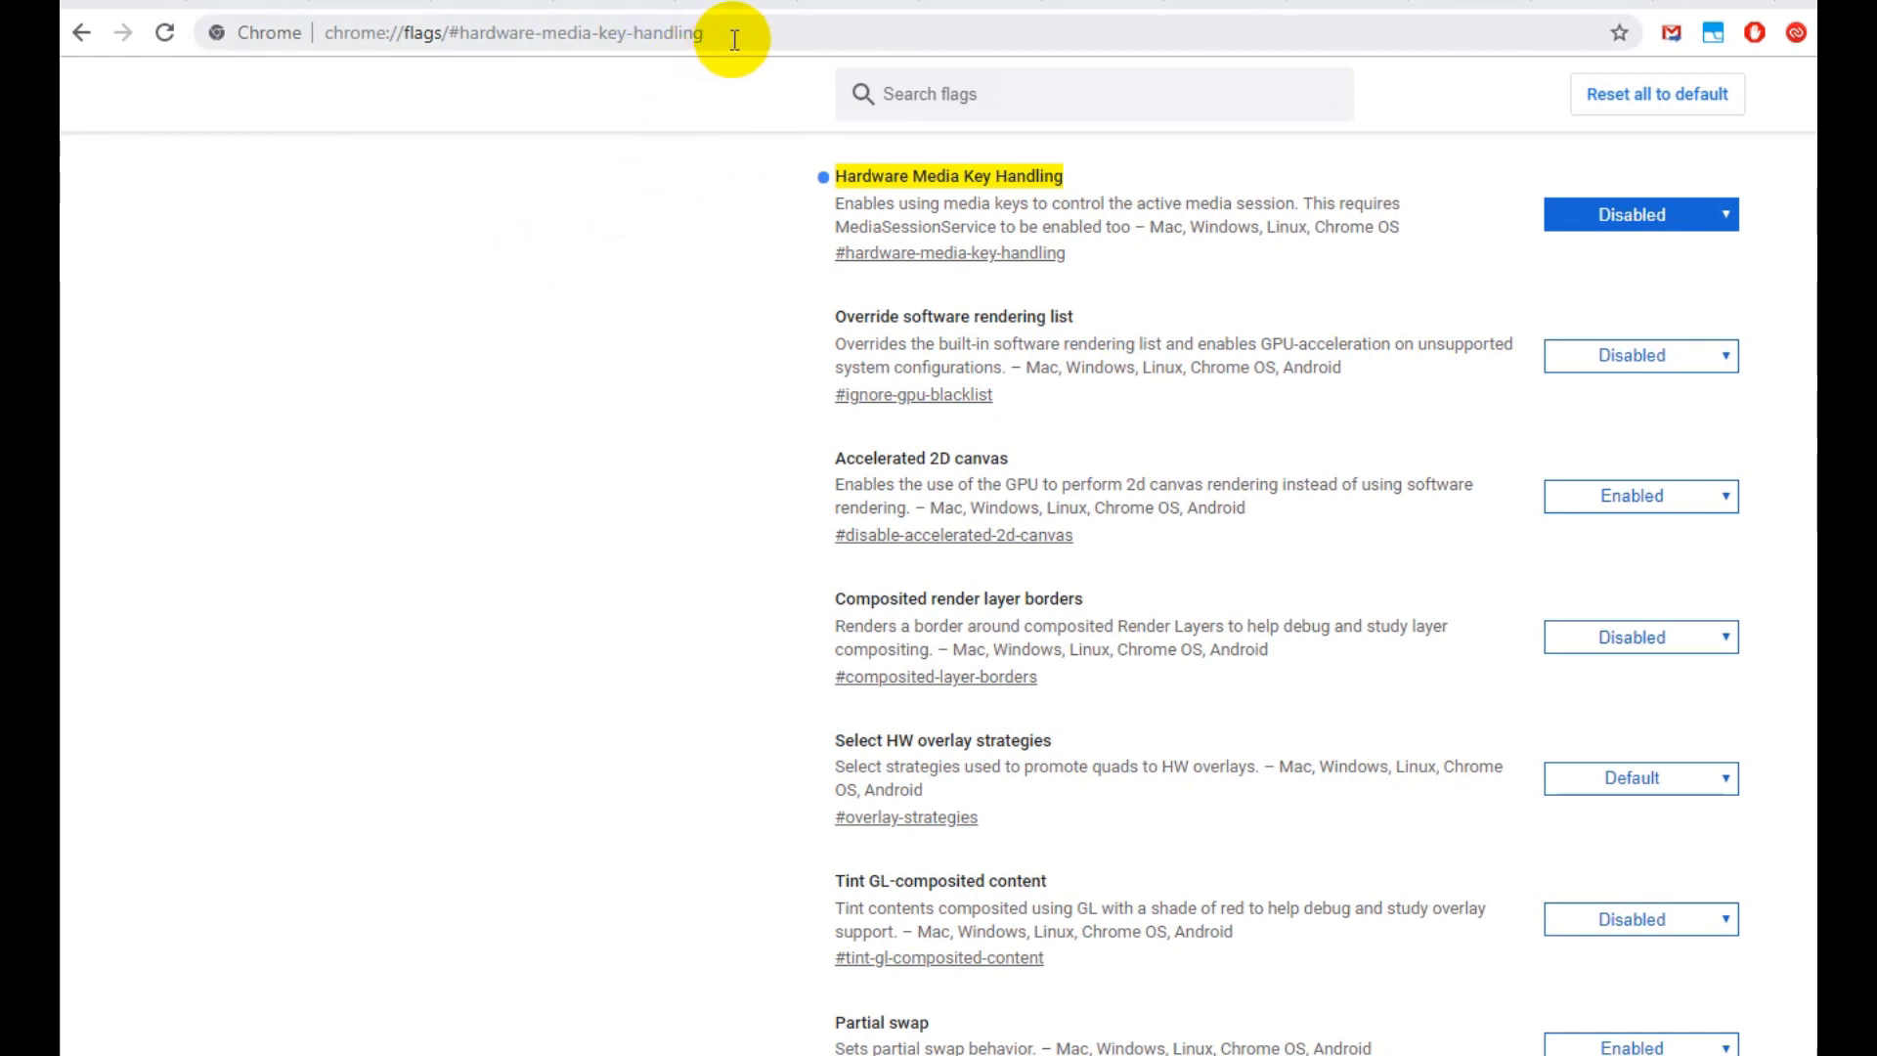
mouse_move(467, 32)
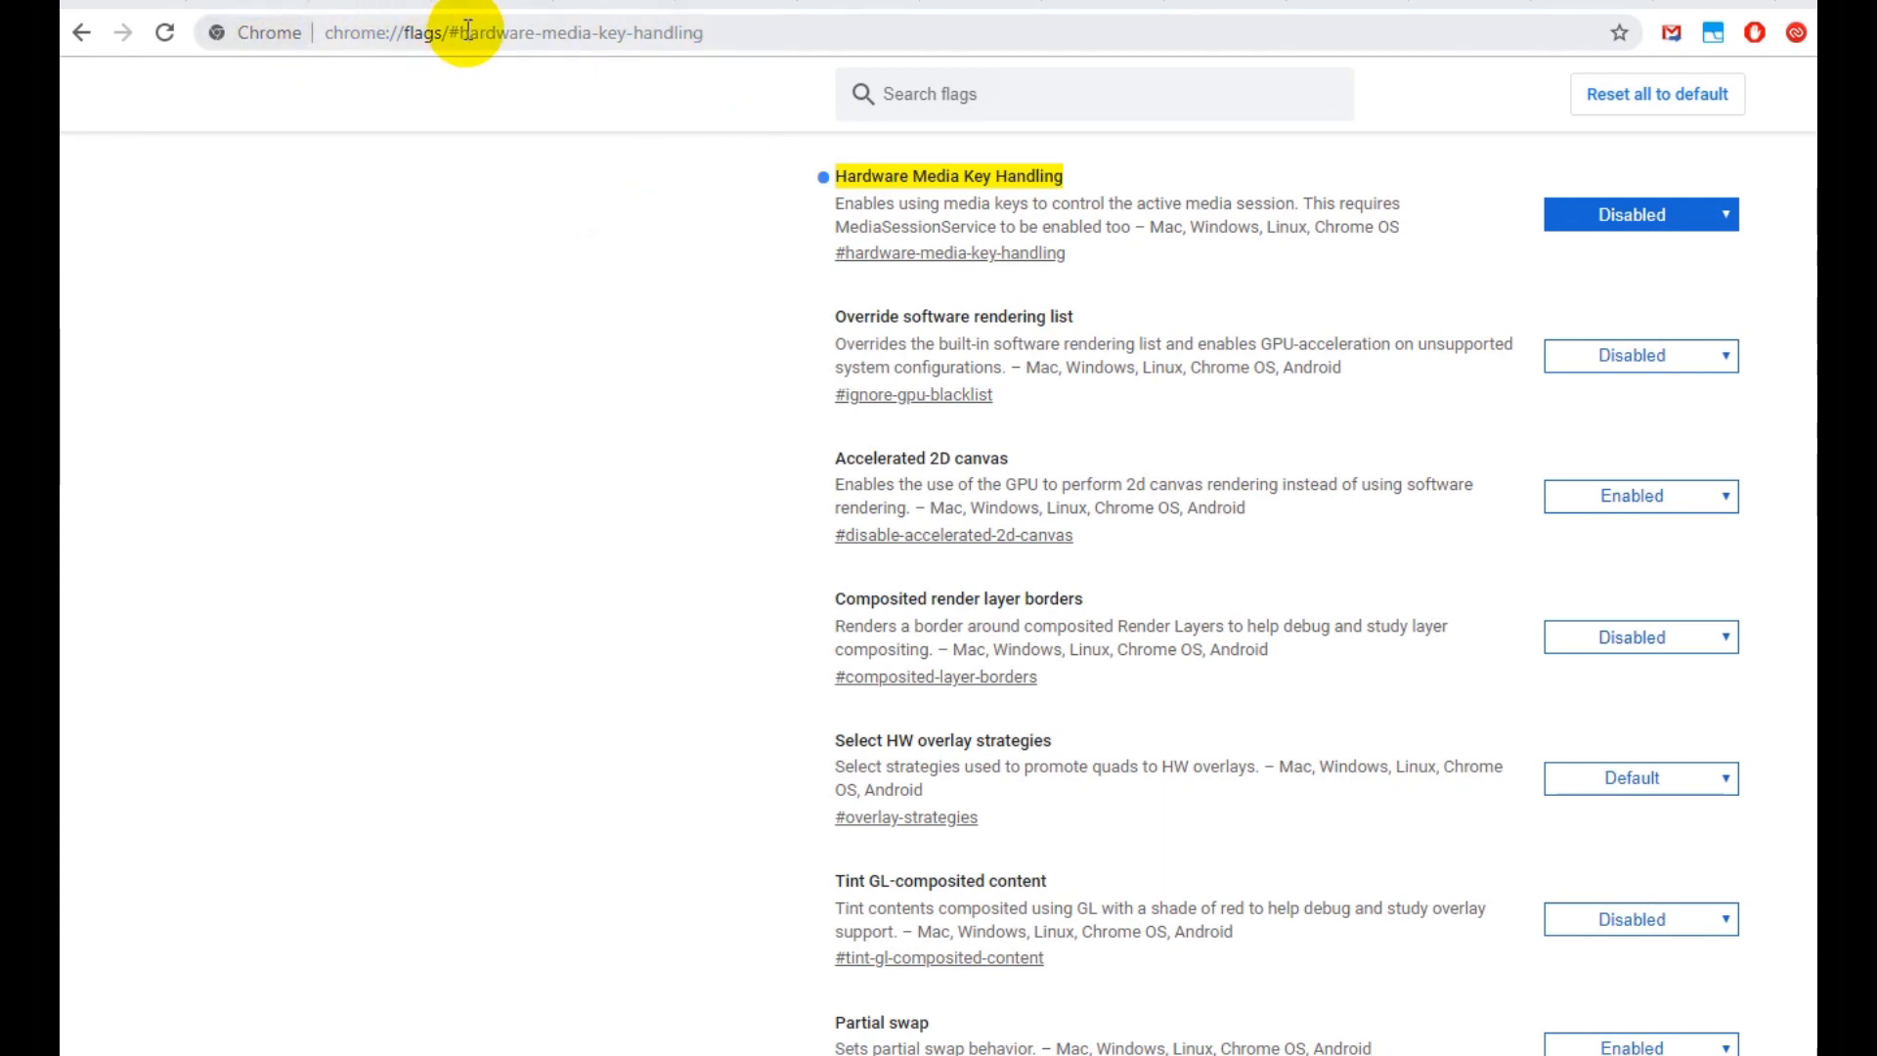
mouse_move(711, 33)
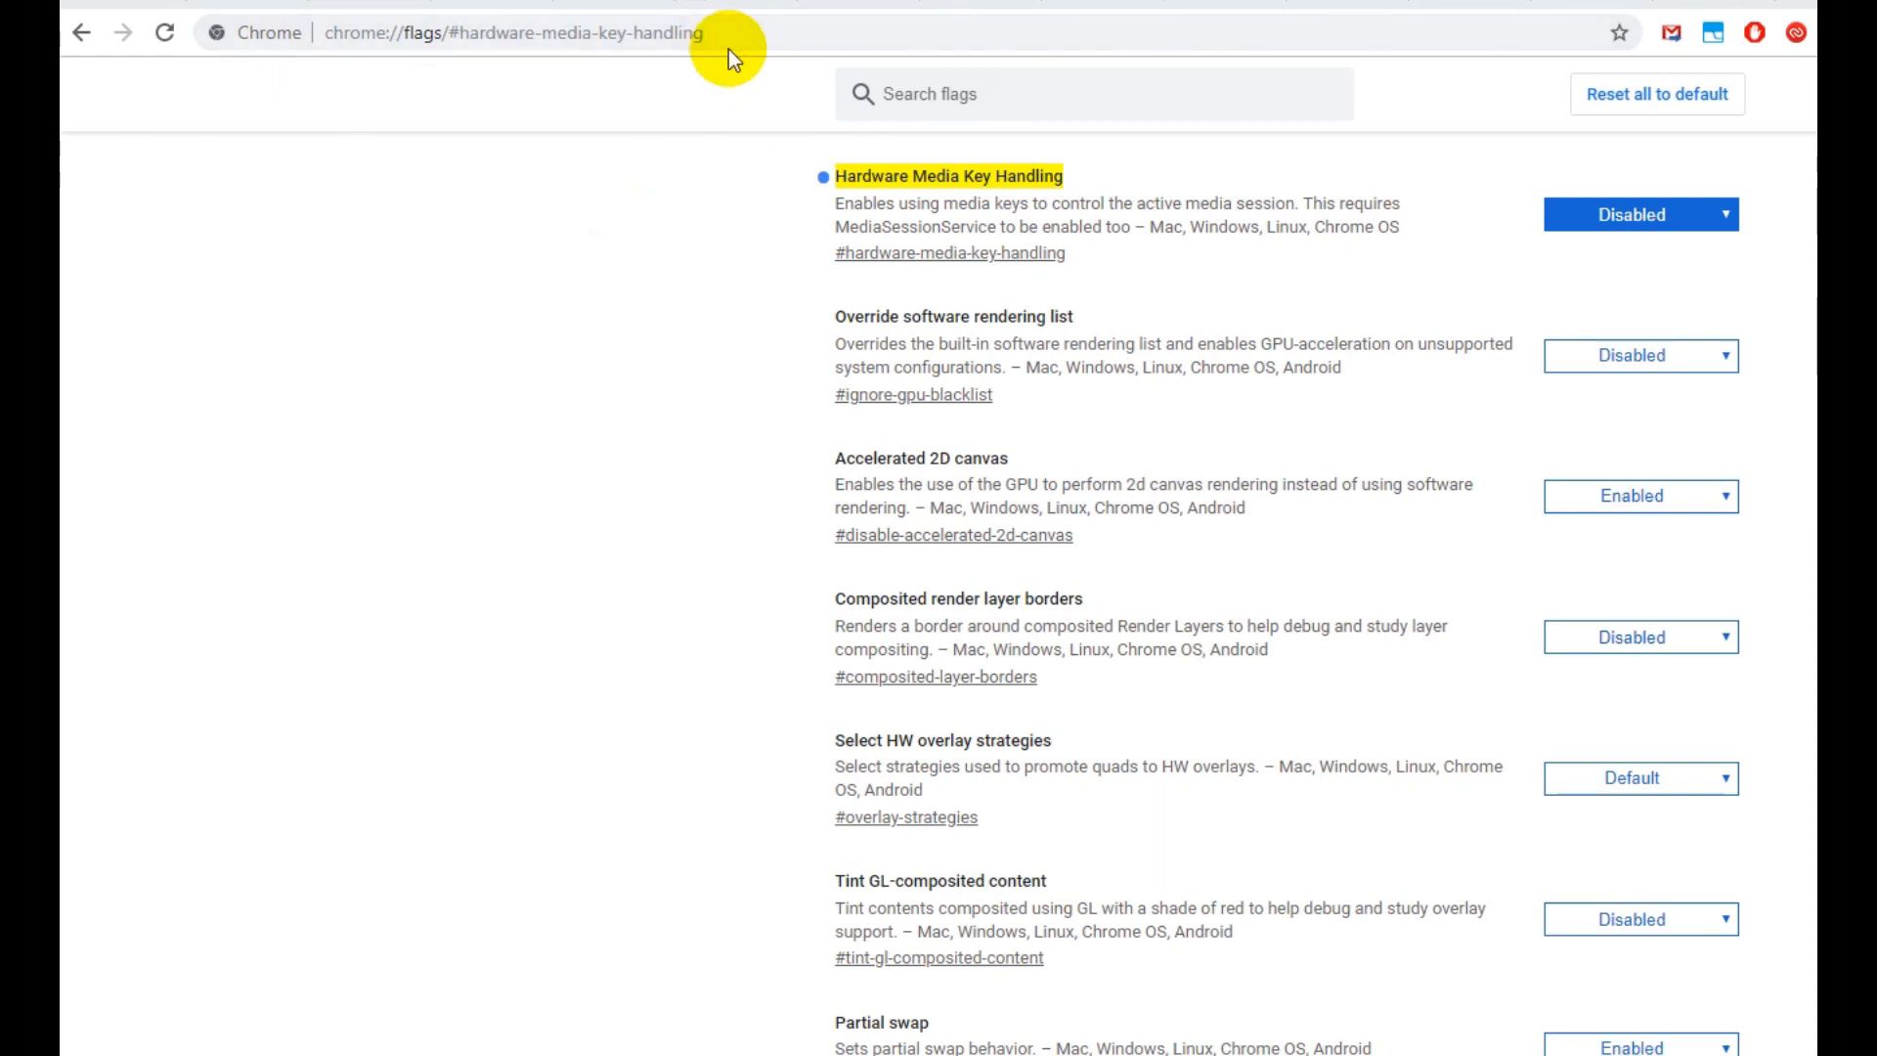
mouse_move(1003, 293)
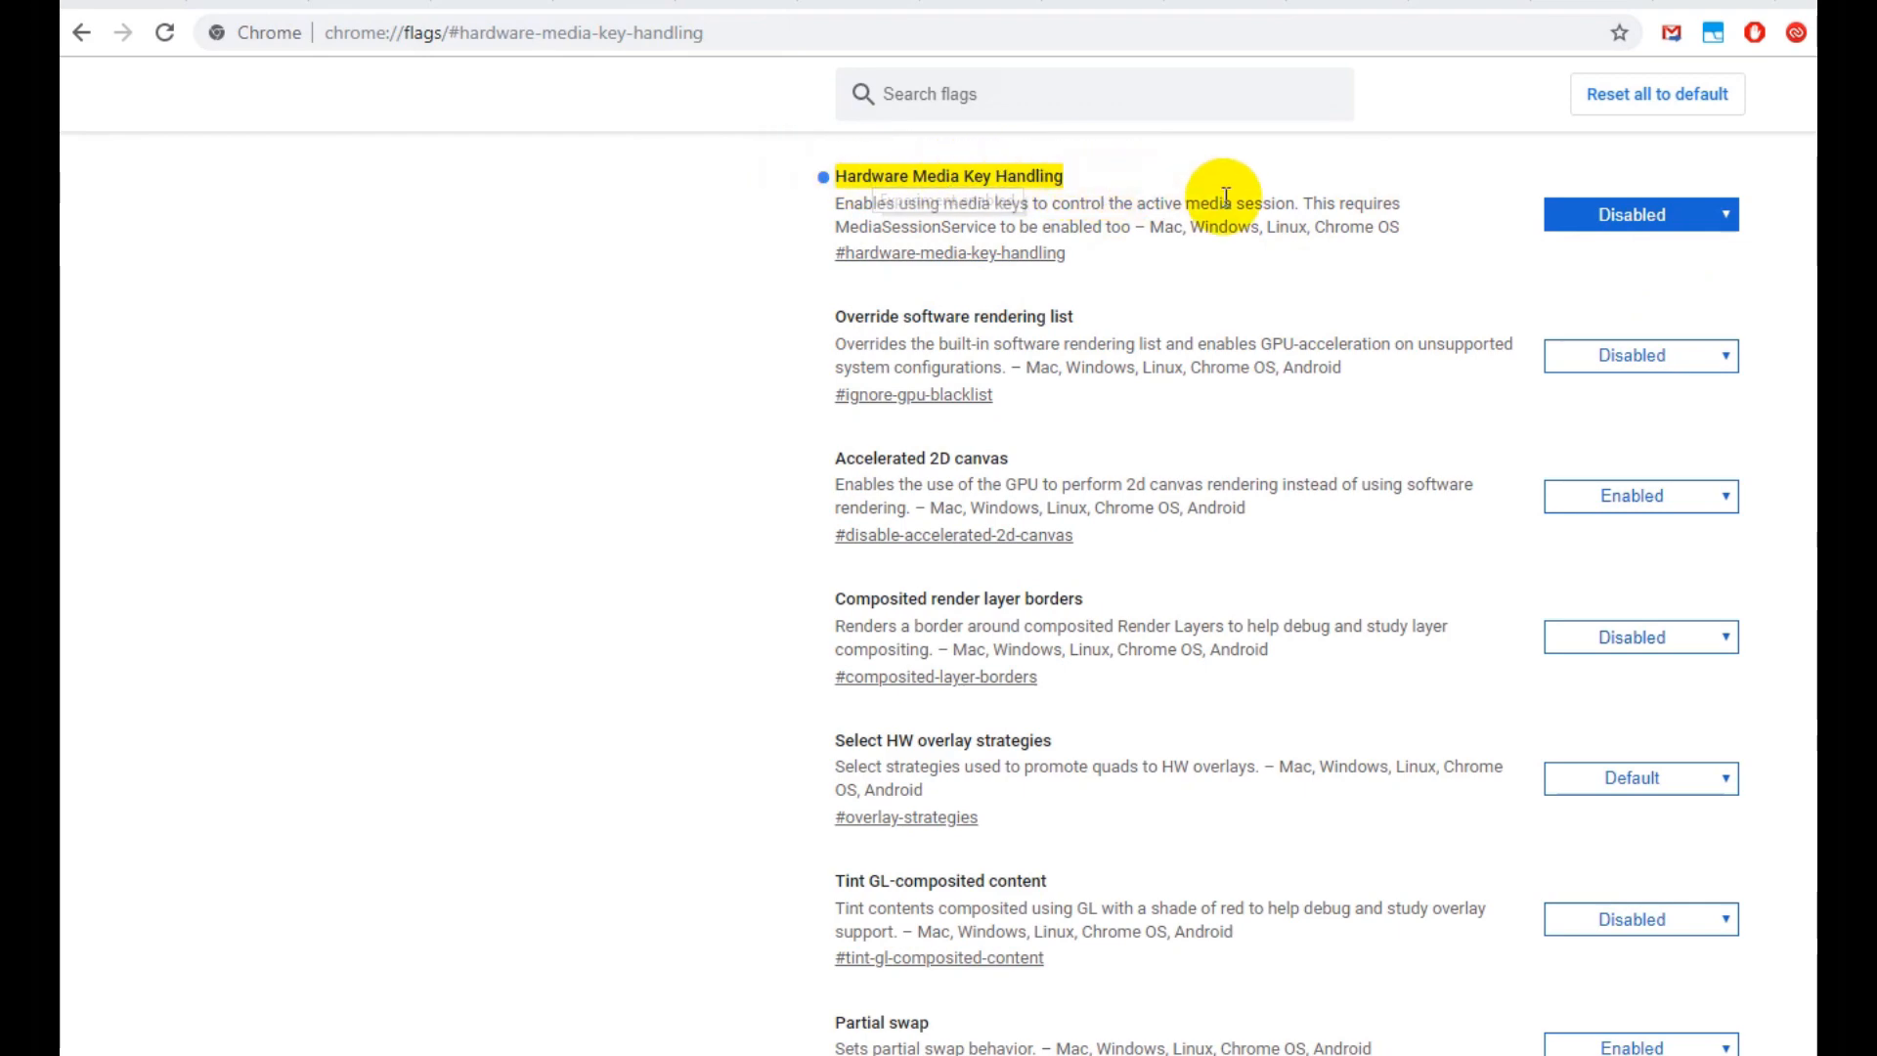
scroll("down", 3)
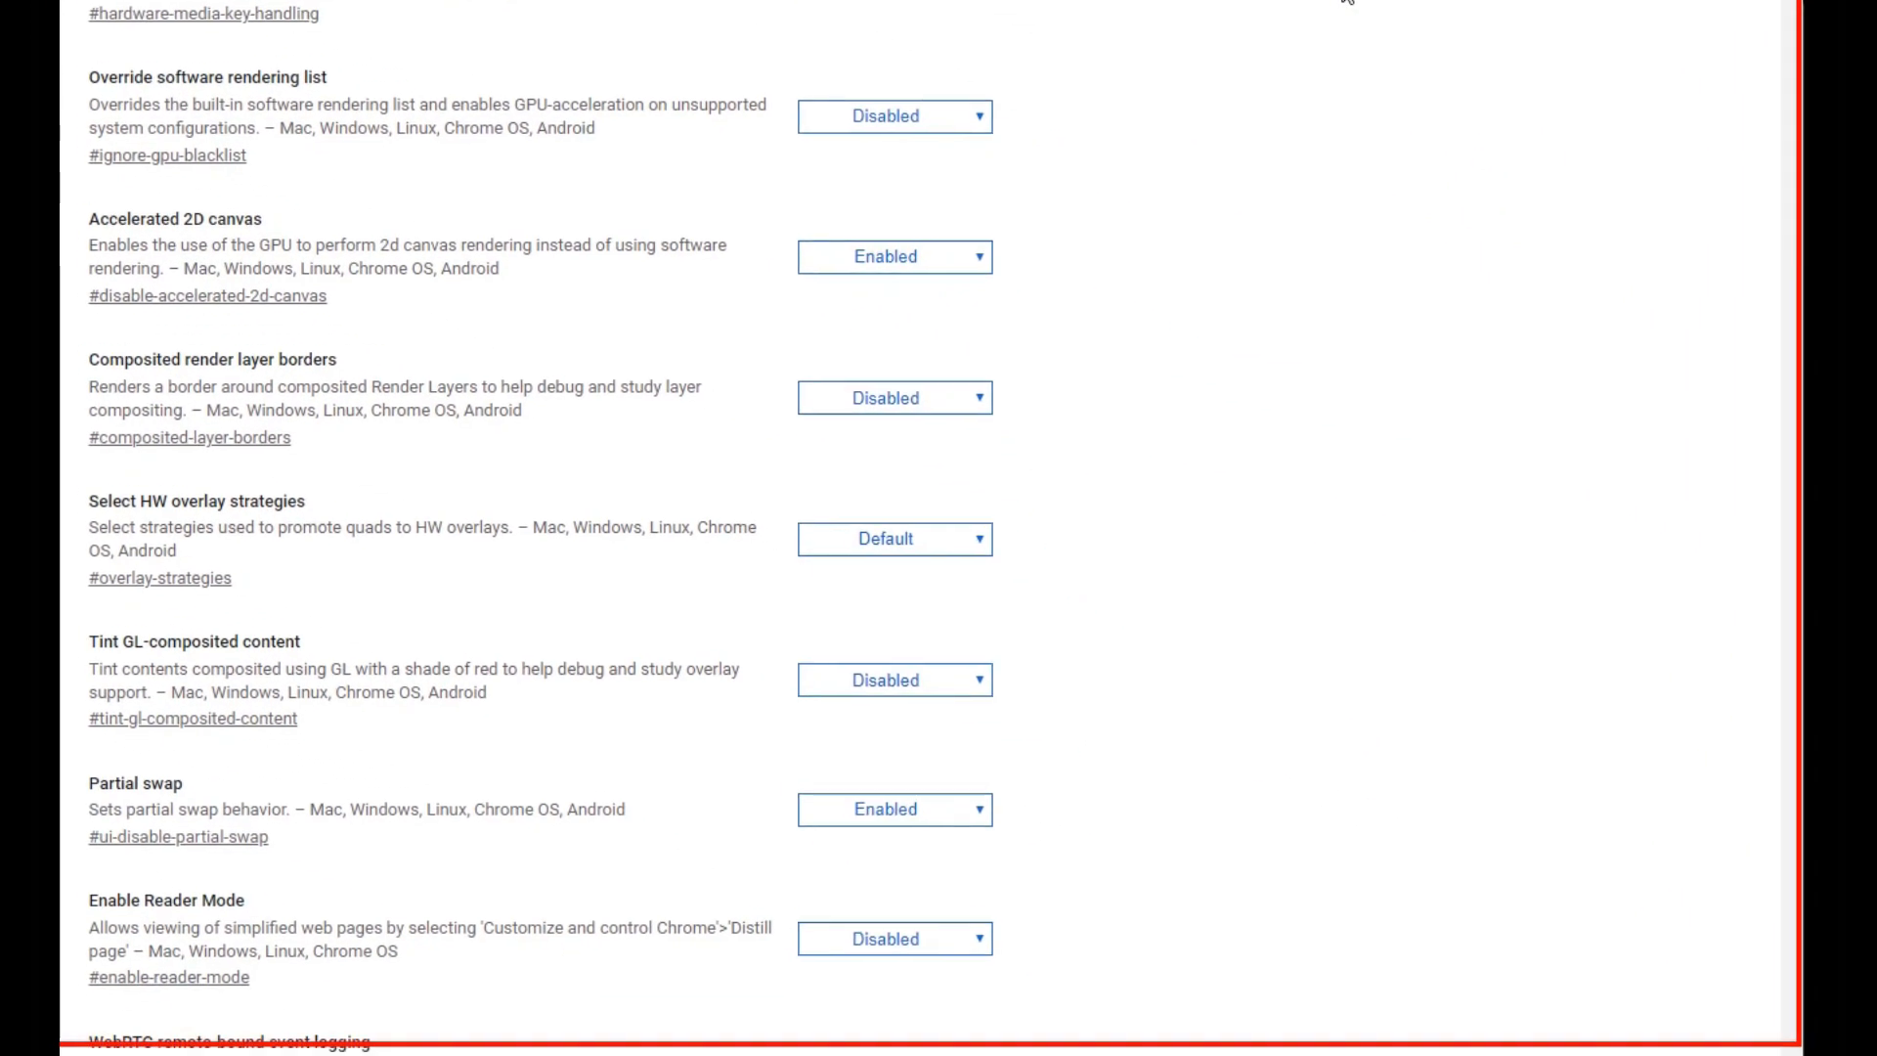
scroll("down", 3)
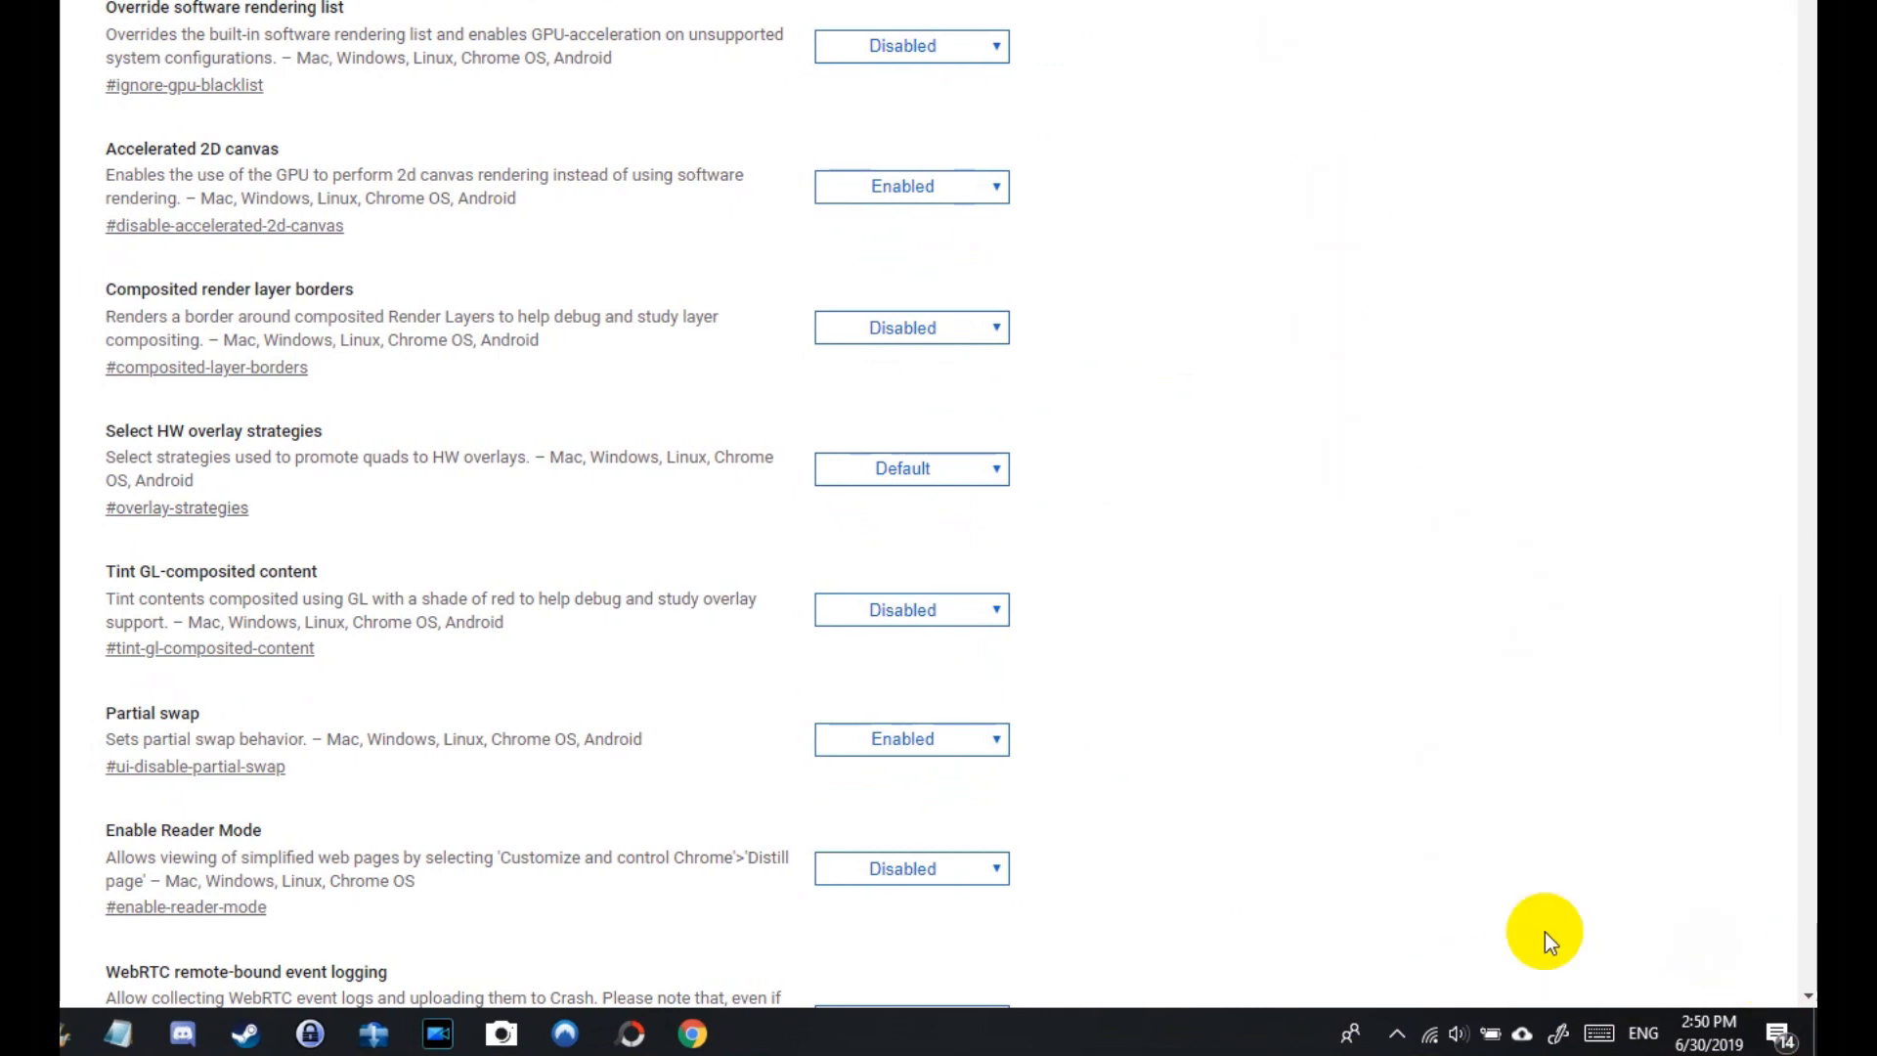